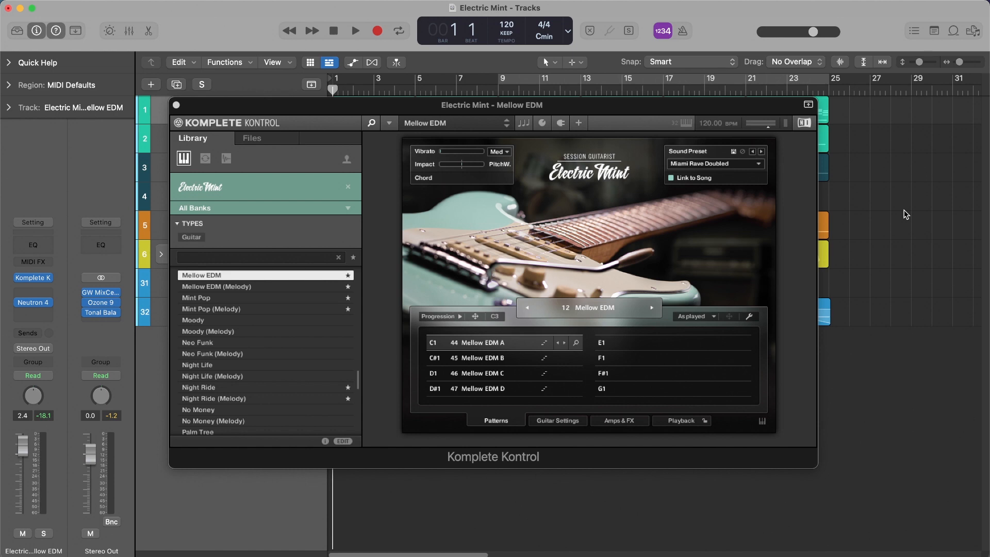
mouse_move(900, 243)
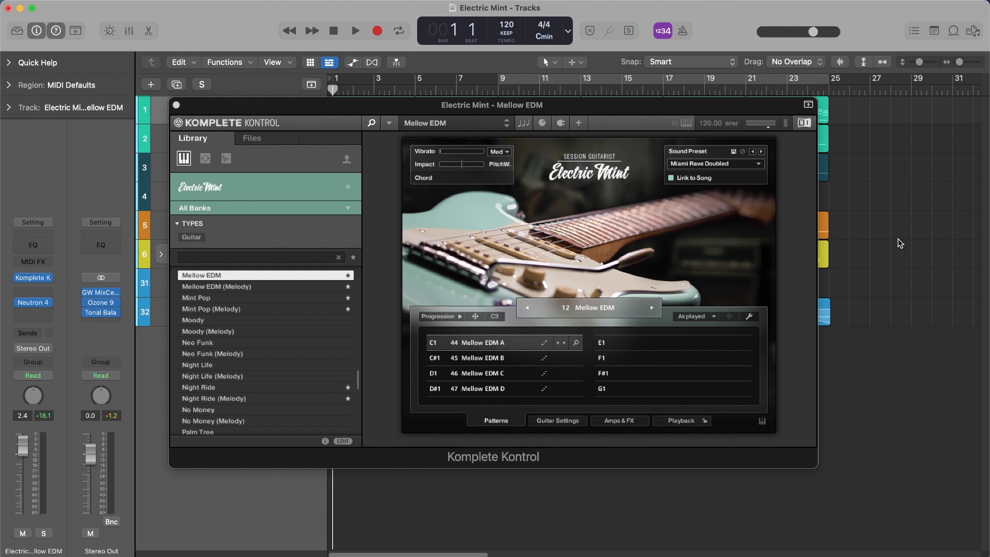
mouse_move(903, 218)
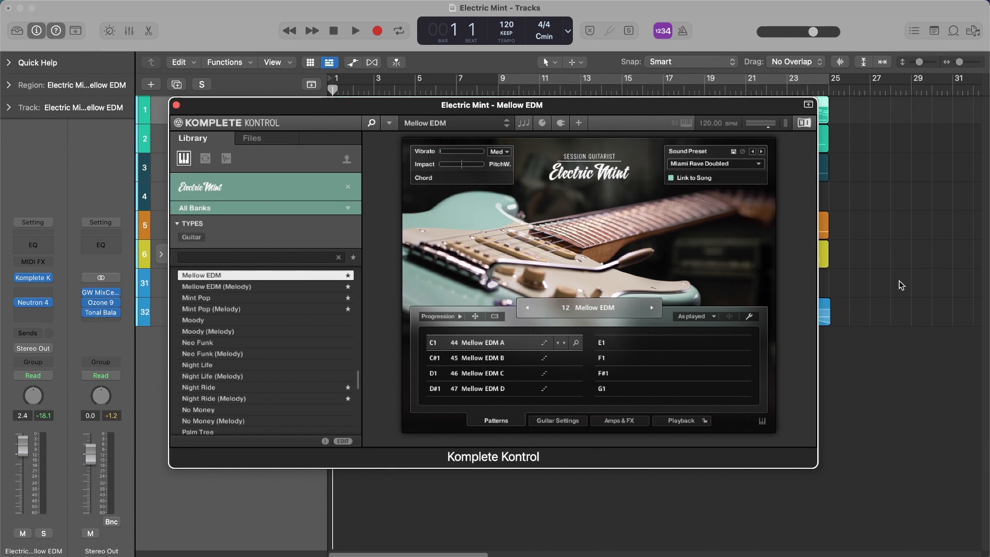
Step: Close Electric Mint's Komplete Kontrol window, view the Deft Lines Bello Kontakt instrument, then close it
left_click(177, 106)
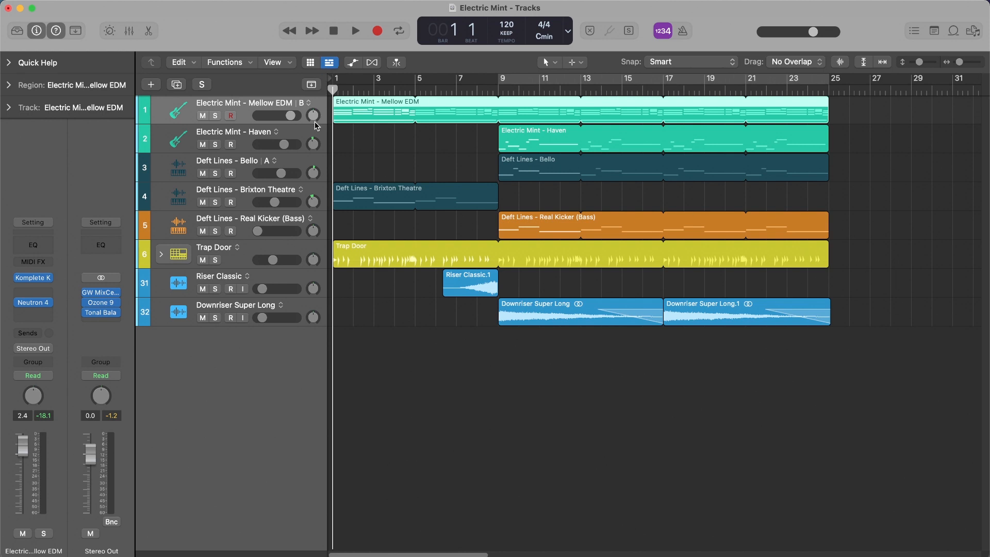
left_click(237, 131)
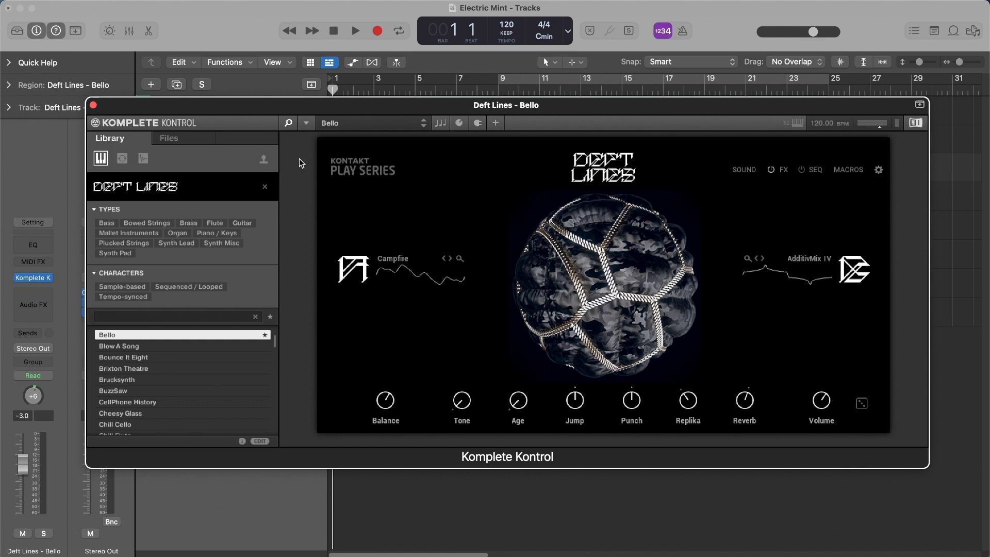
mouse_move(870, 307)
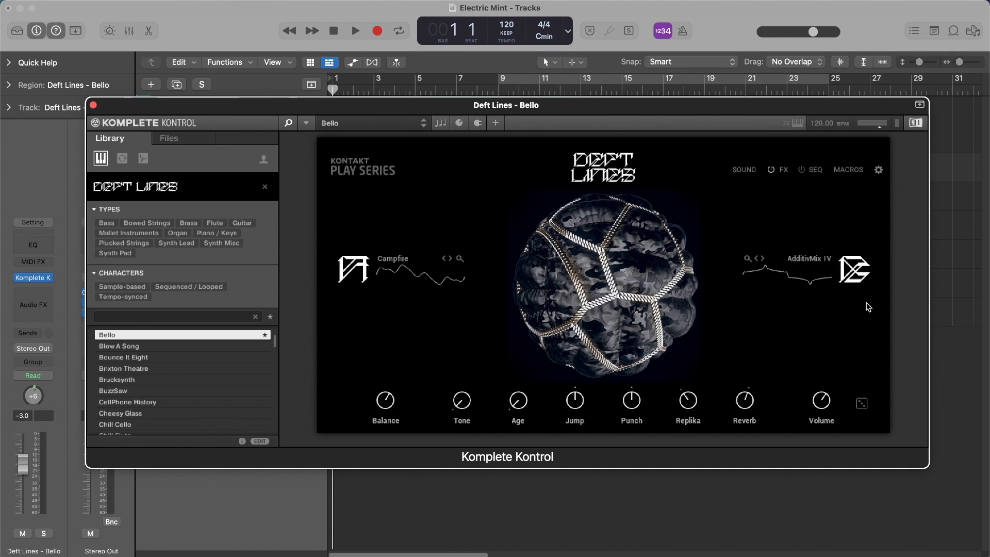
left_click(95, 105)
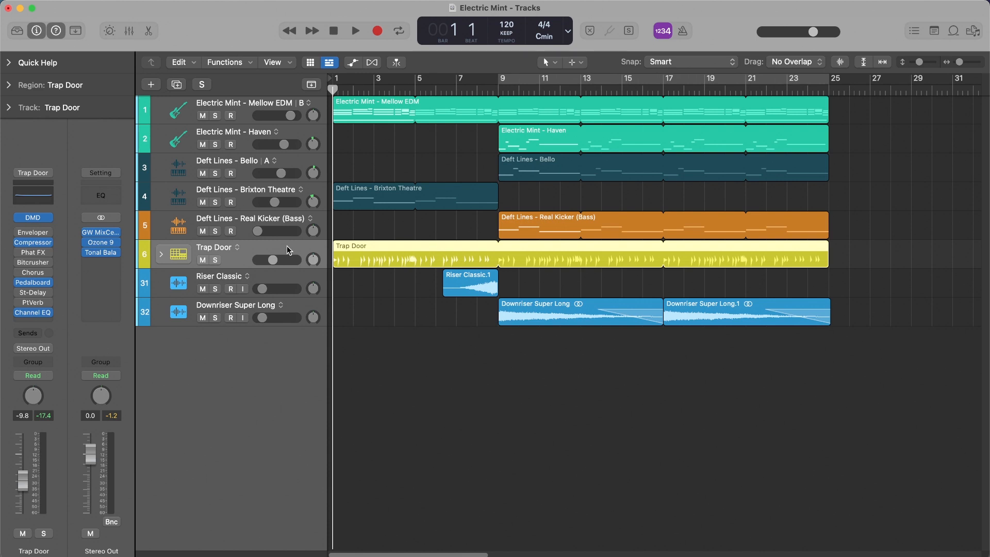
left_click(355, 30)
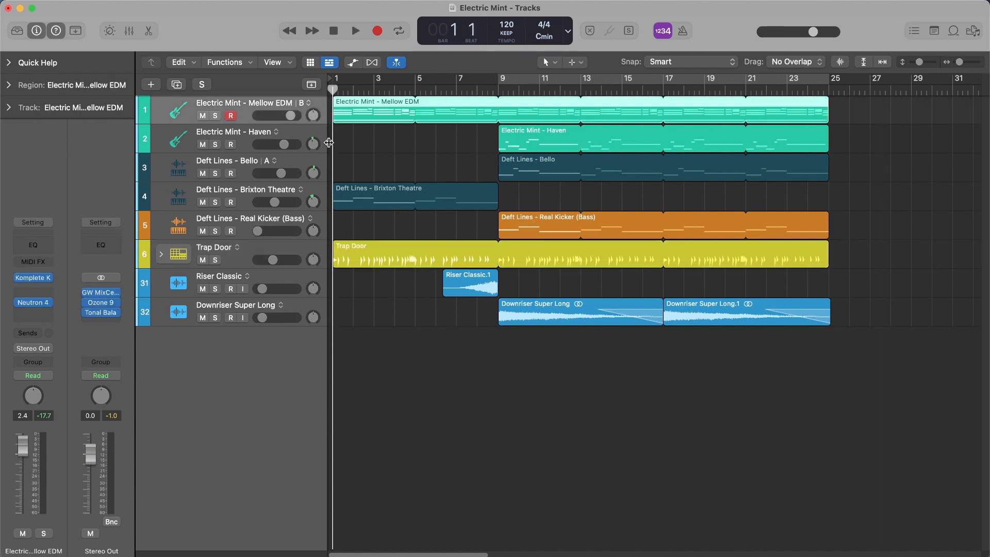
Step: Switch the guitar track to empty alternative C and reopen the Electric Mint Komplete Kontrol window
left_click(310, 105)
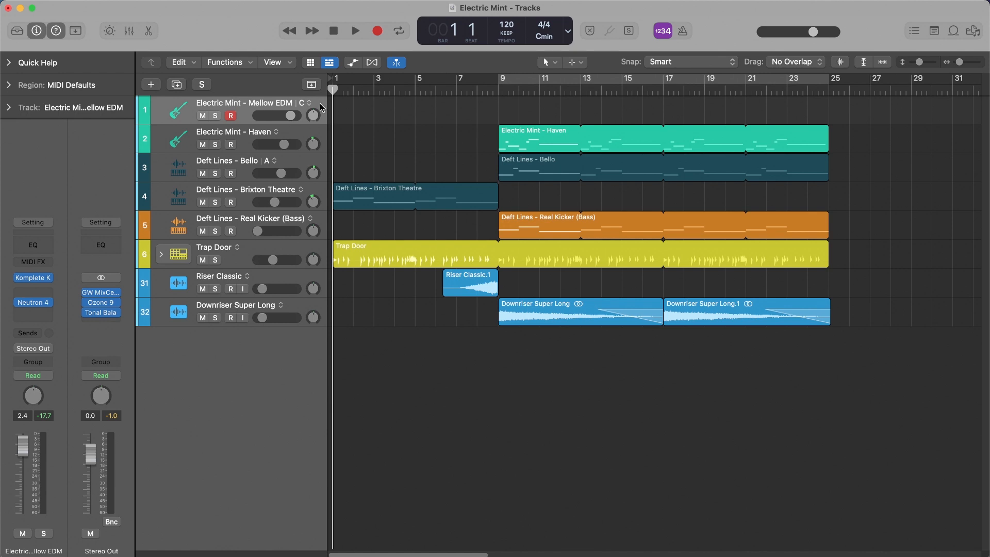
double_click(178, 108)
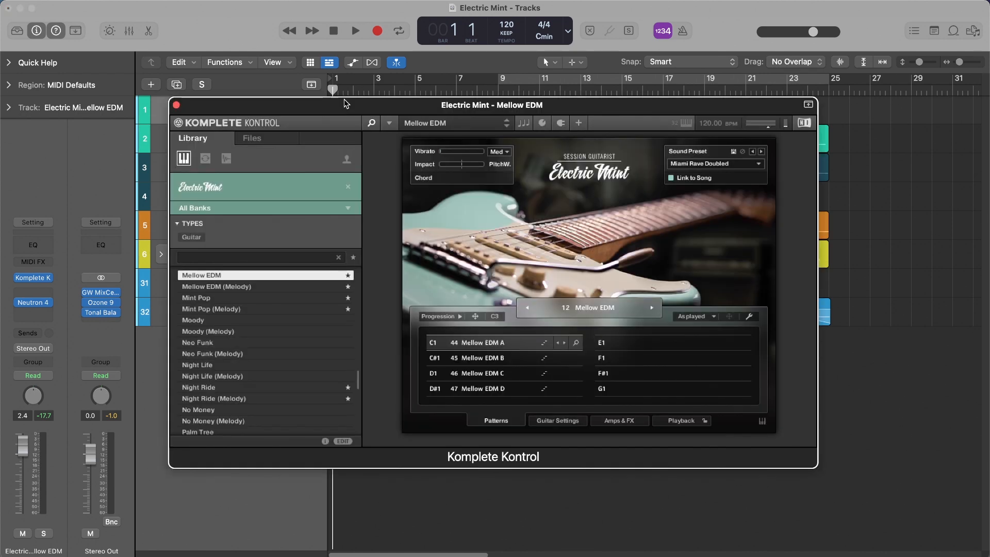
mouse_move(514, 273)
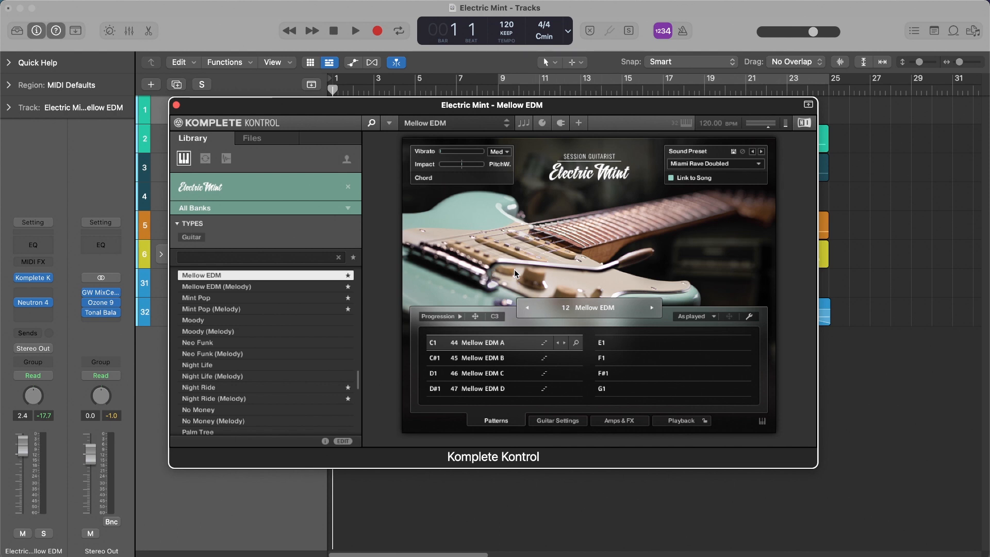
mouse_move(468, 346)
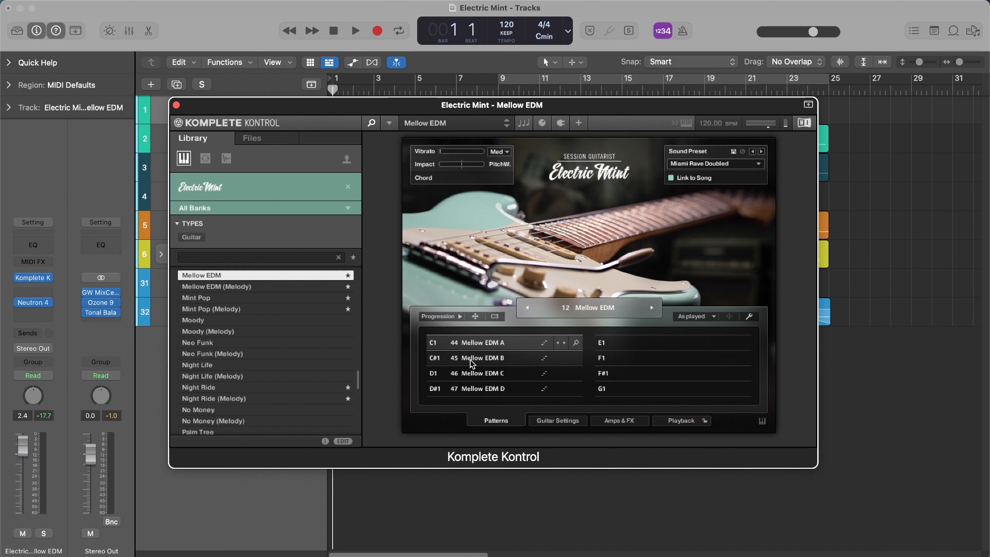
mouse_move(492, 361)
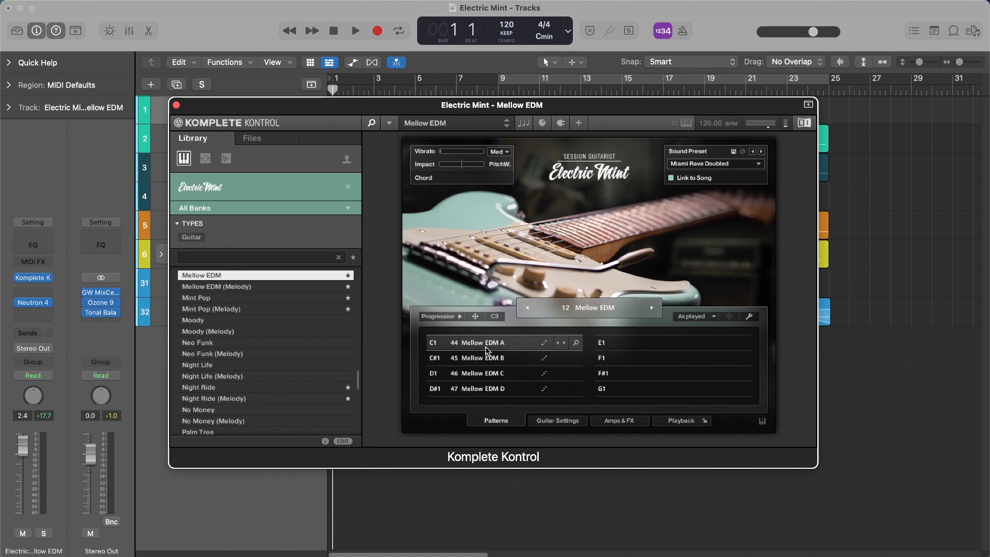
mouse_move(478, 328)
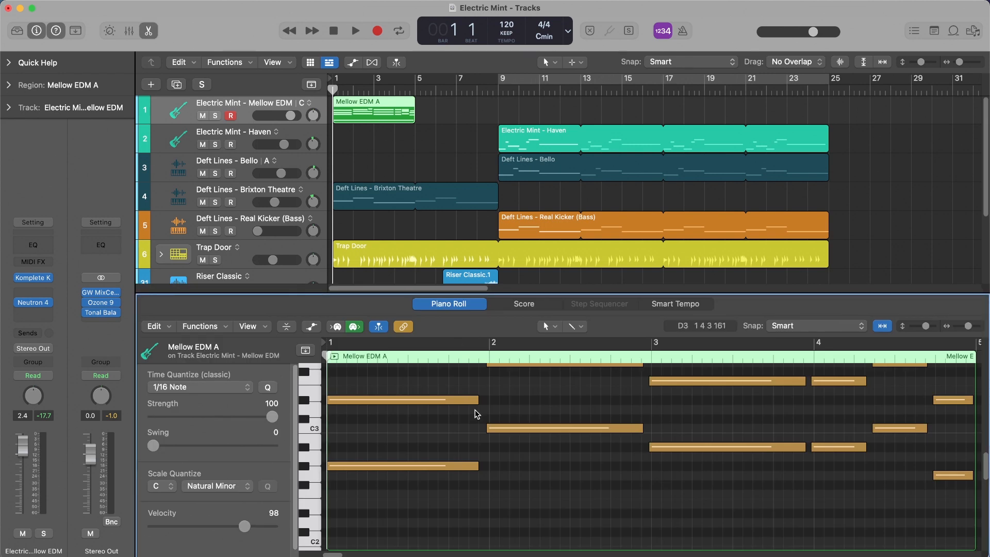
Step: Scroll over the new Mellow EDM A region and bring the Electric Mint window back up
scroll("up", 3)
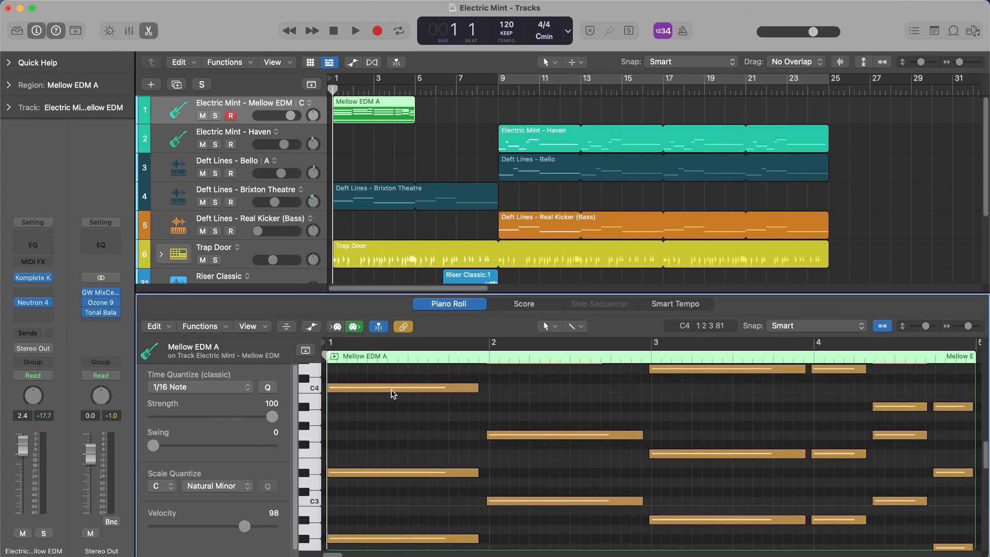
left_click(401, 387)
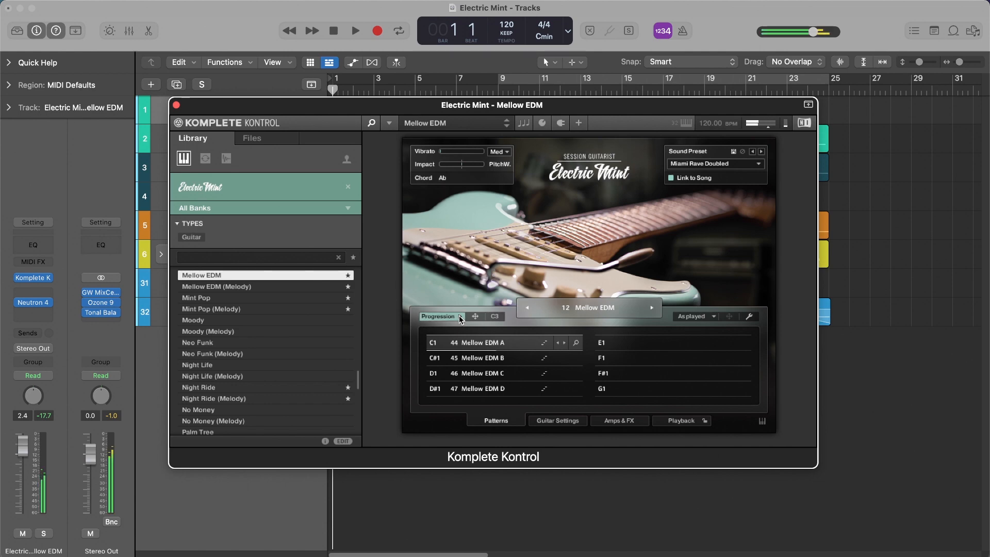
Step: Enable Progression, audition Mellow EDM B, C and D, then enter Mellow EDM D's rhythm settings
left_click(479, 358)
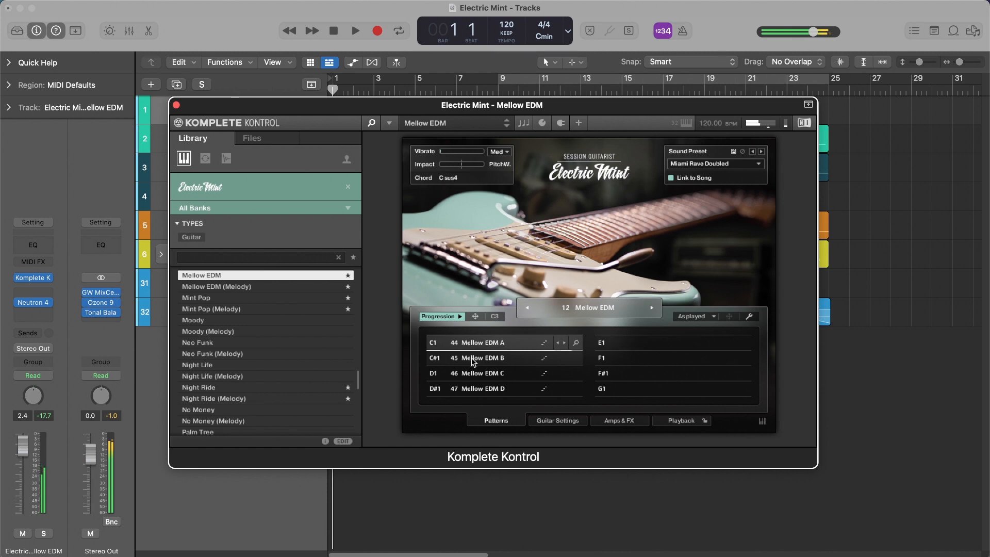
left_click(470, 357)
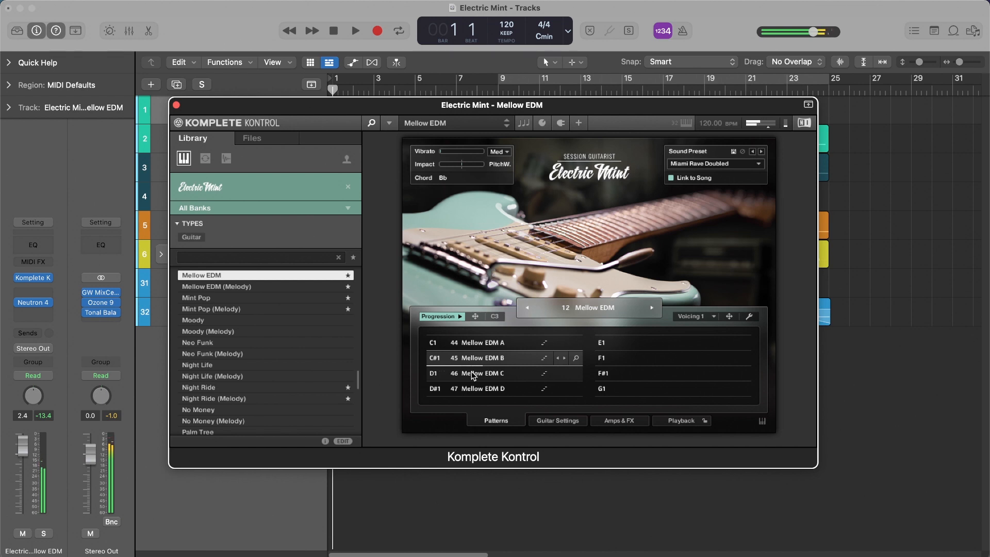
left_click(443, 177)
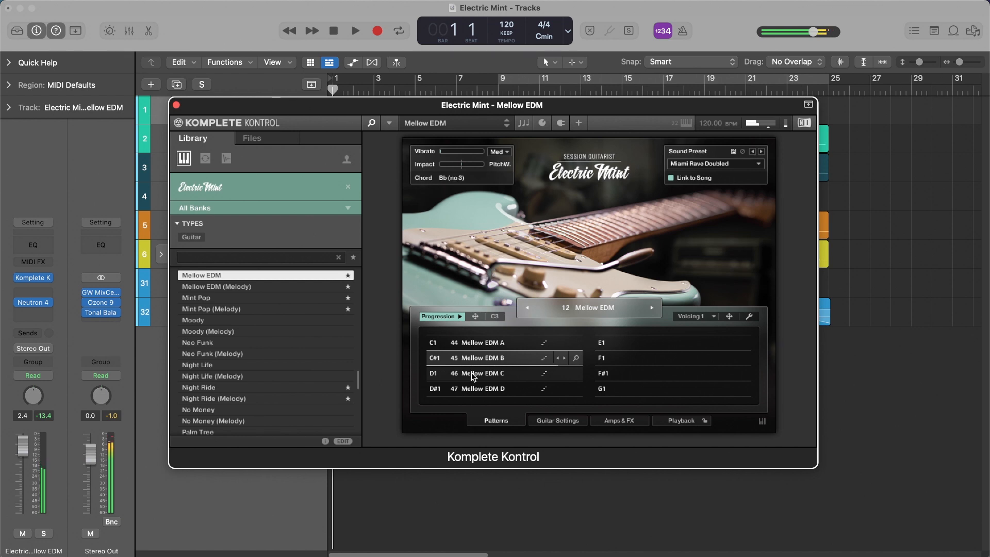
left_click(479, 373)
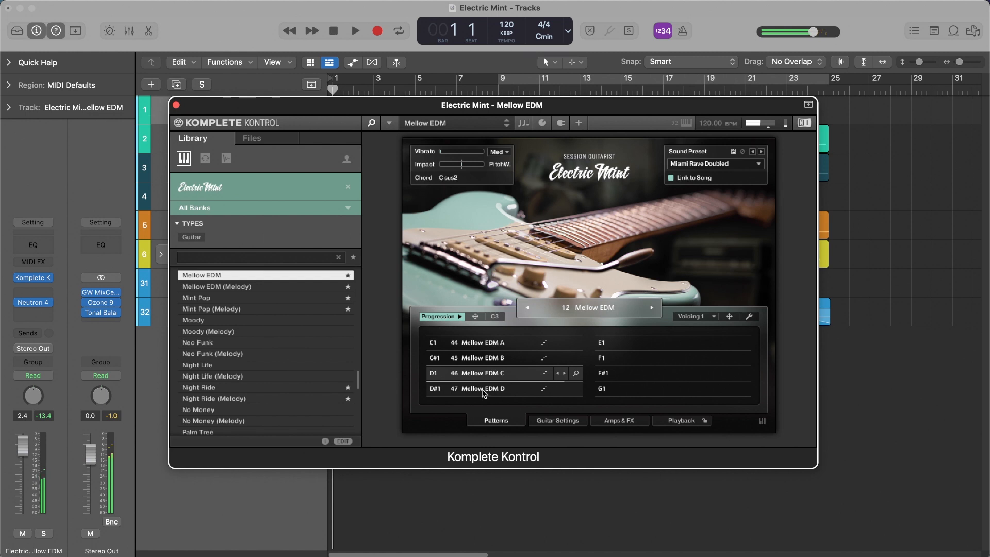
left_click(482, 388)
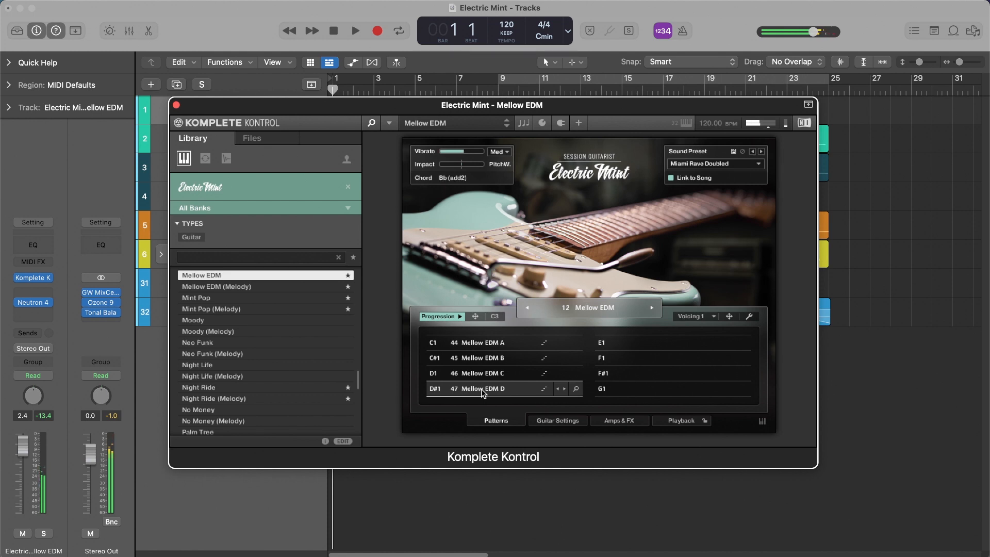
left_click(395, 62)
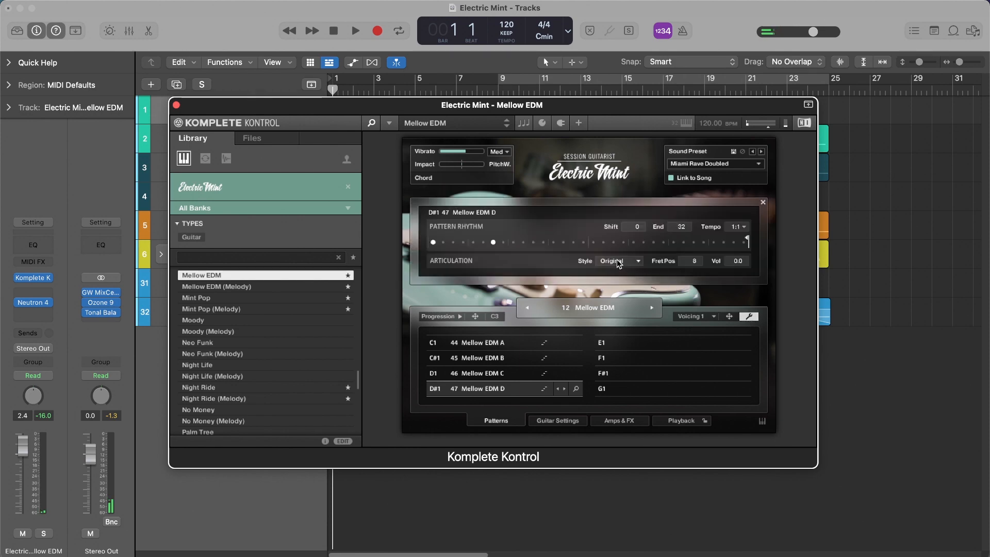
Step: Try Plec open, Plec muted, Plec flag., Finger open and Finger mtd. articulation styles on Mellow EDM D
left_click(619, 261)
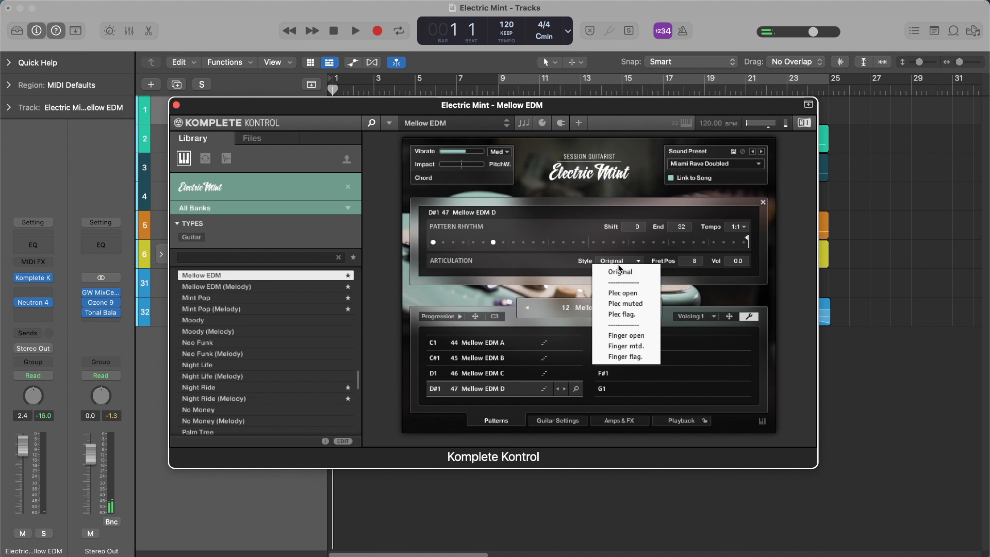
mouse_move(628, 293)
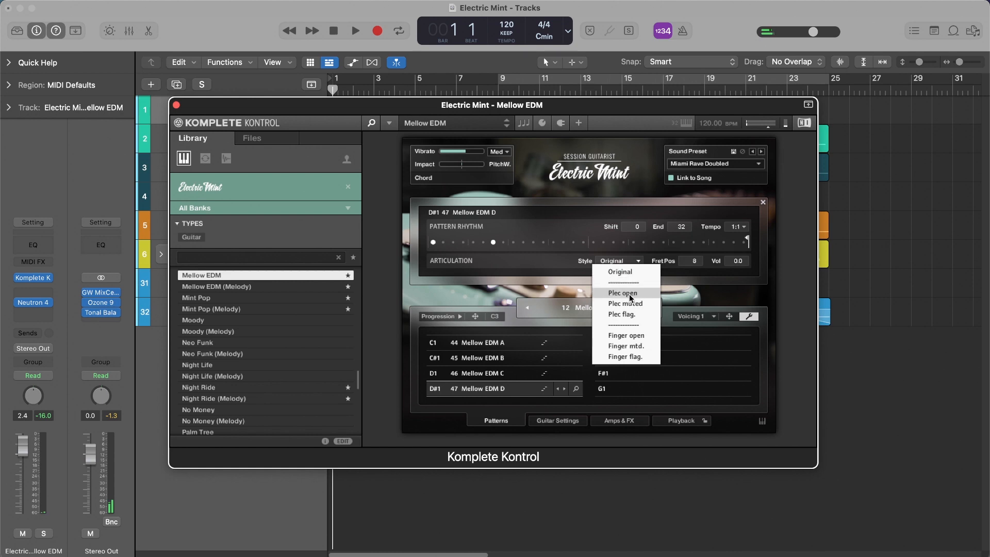
mouse_move(636, 339)
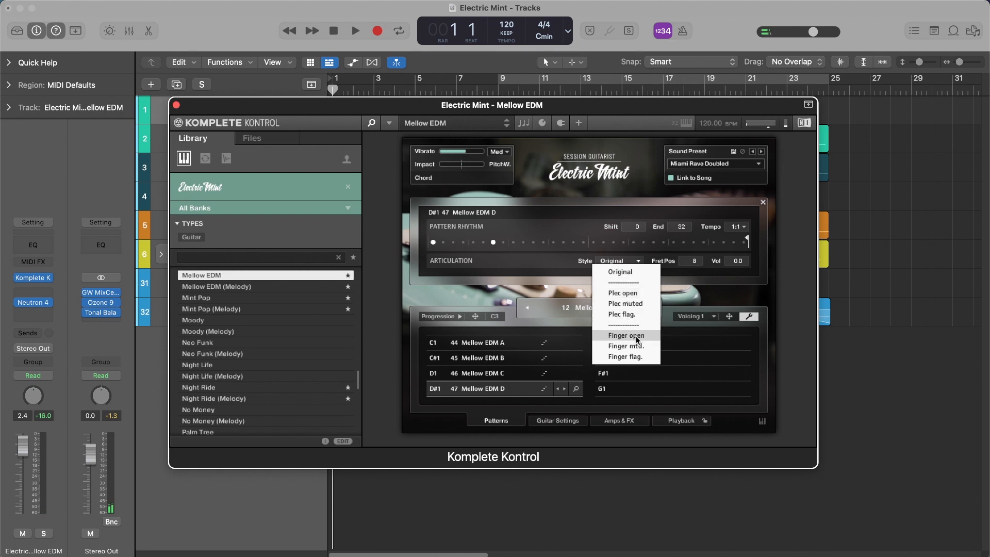
mouse_move(639, 306)
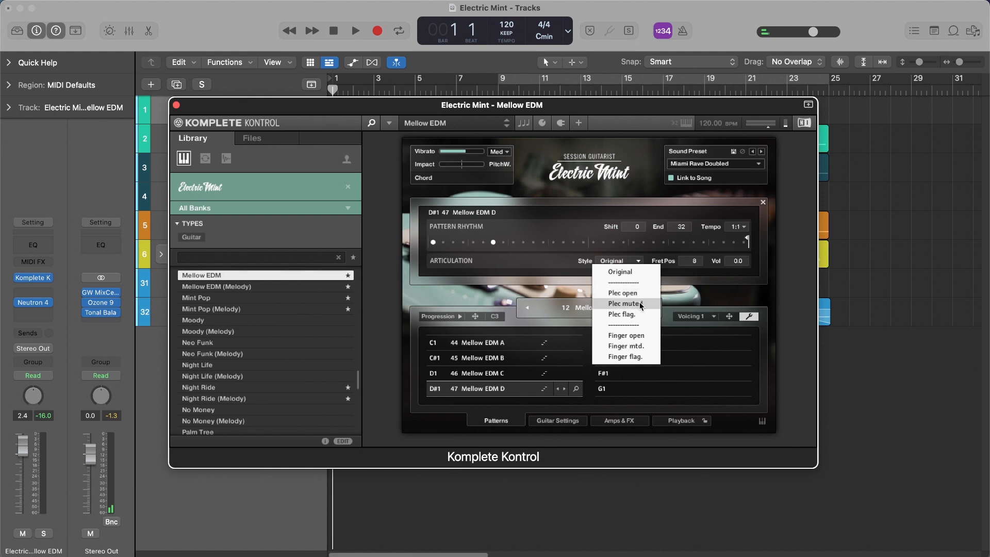
mouse_move(630, 314)
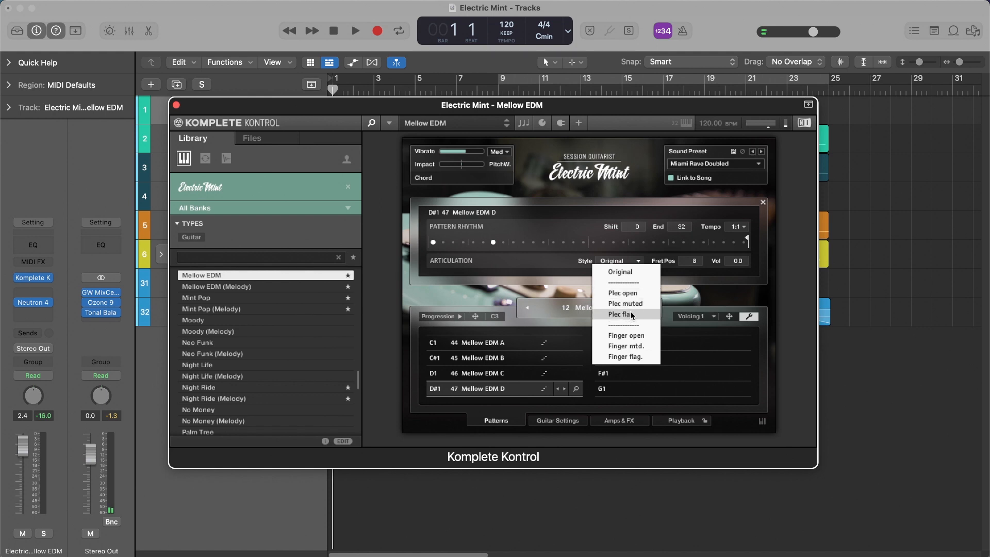
mouse_move(623, 292)
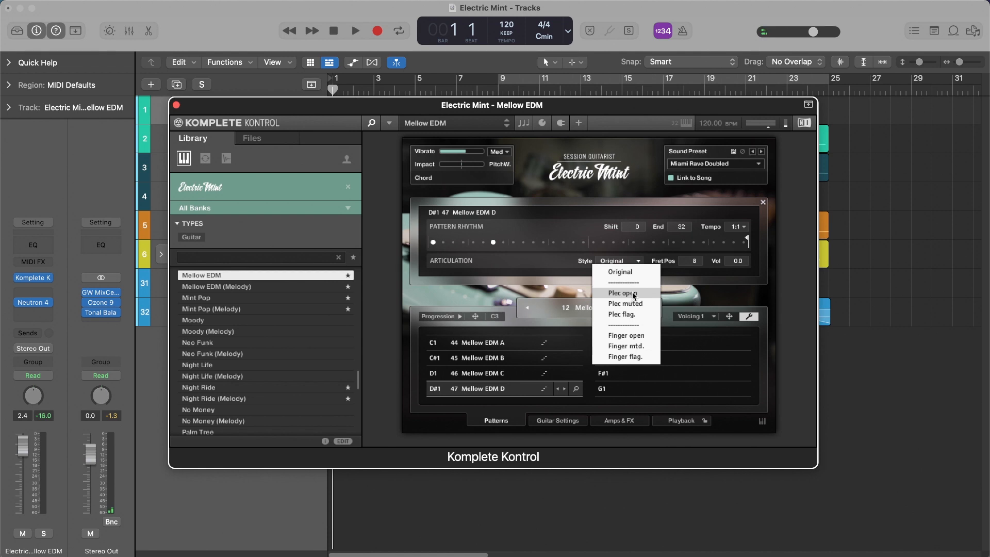
left_click(621, 291)
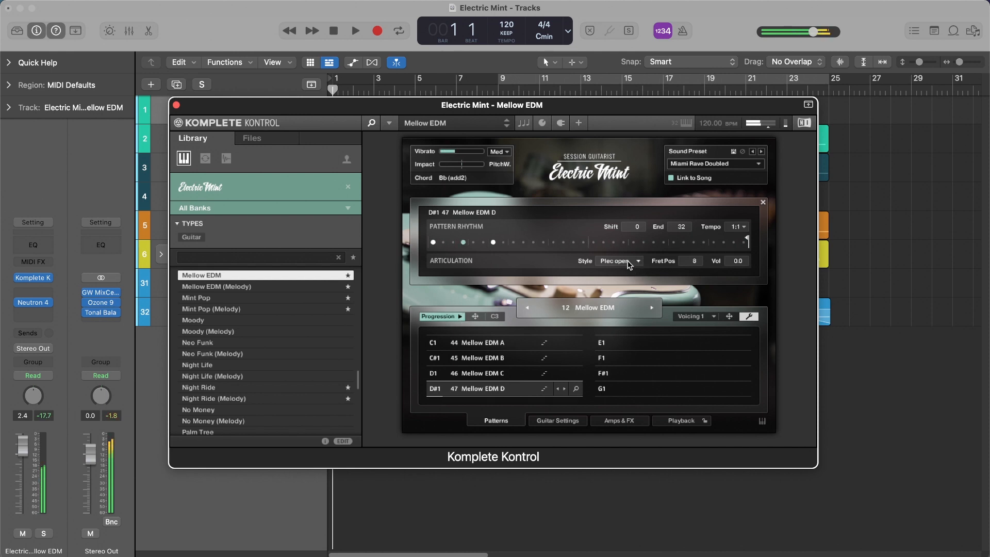
left_click(619, 261)
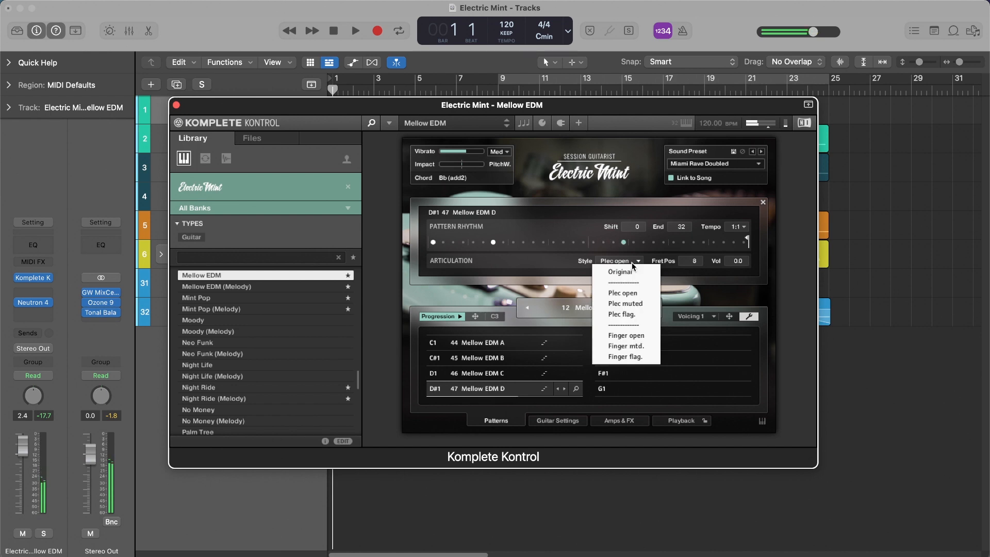
left_click(625, 303)
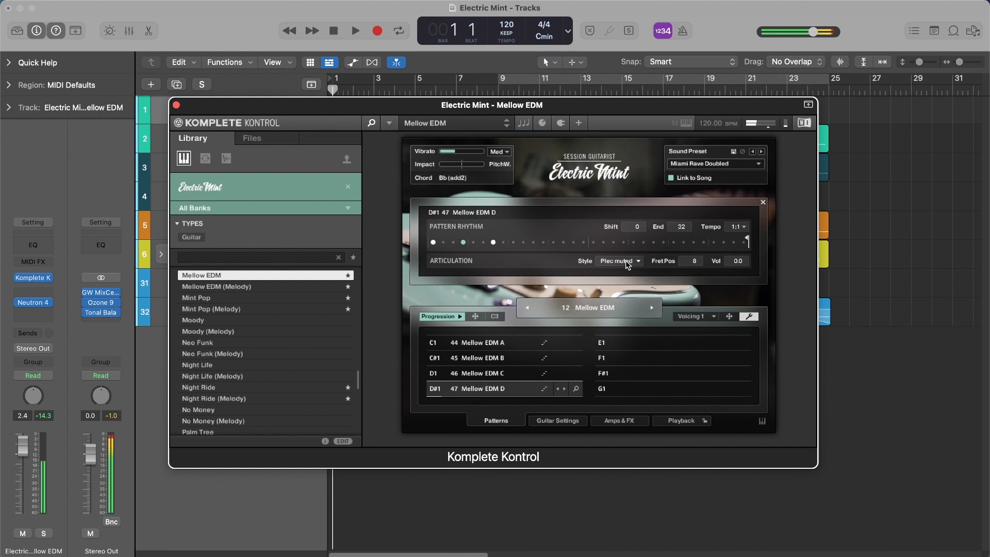
left_click(618, 261)
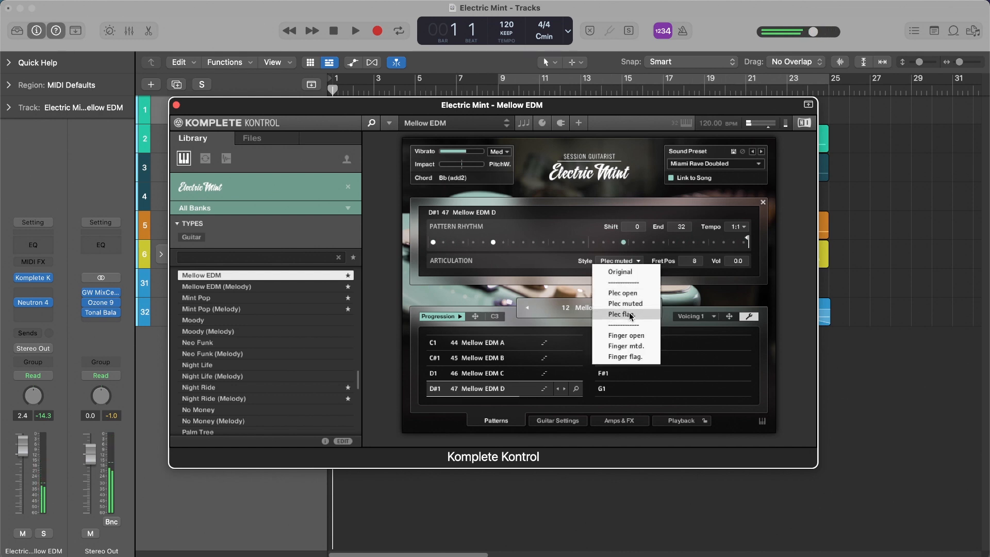
left_click(626, 313)
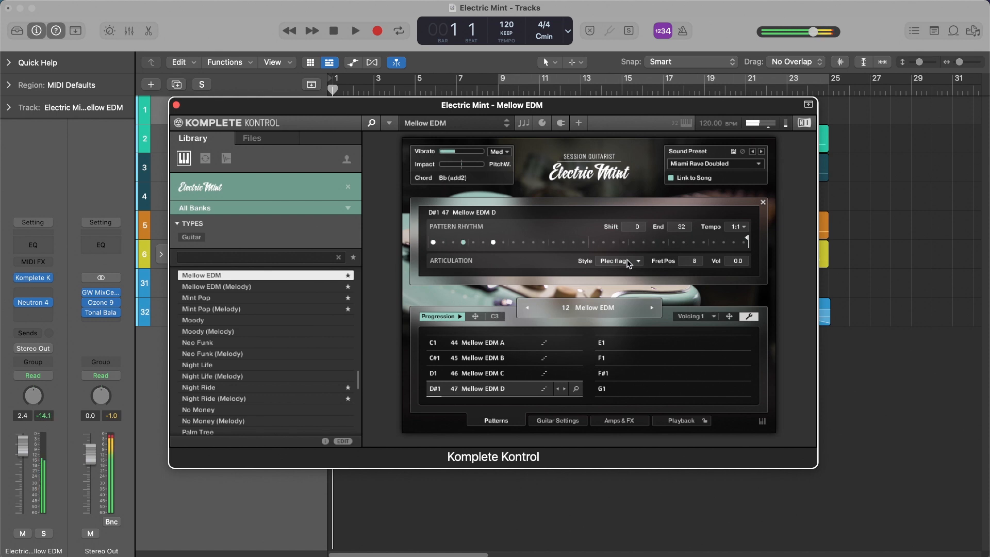
left_click(620, 261)
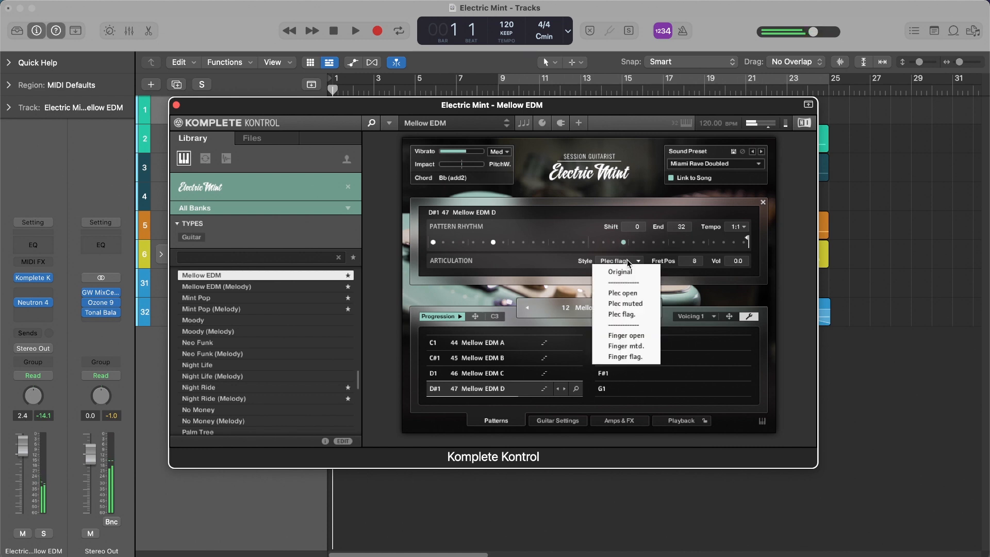
left_click(626, 335)
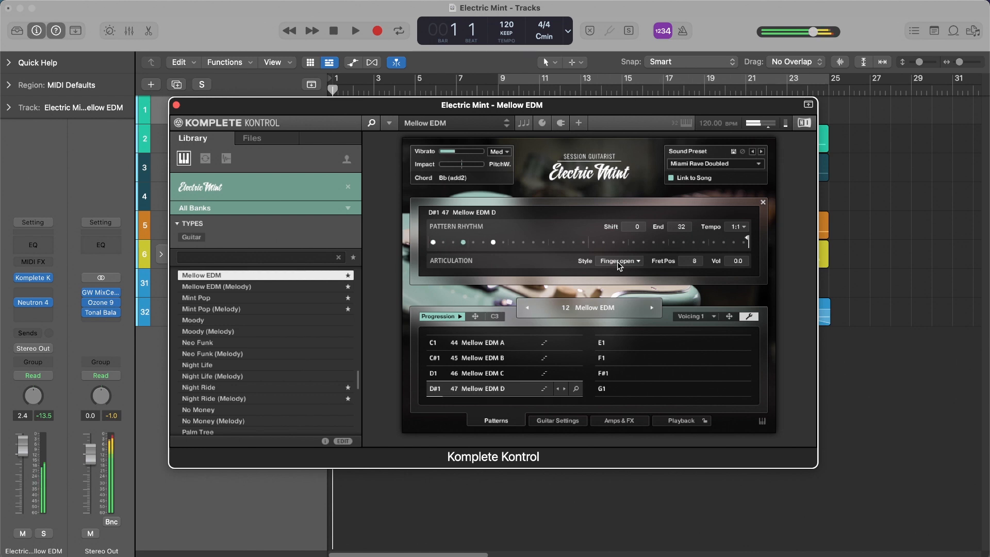
left_click(620, 260)
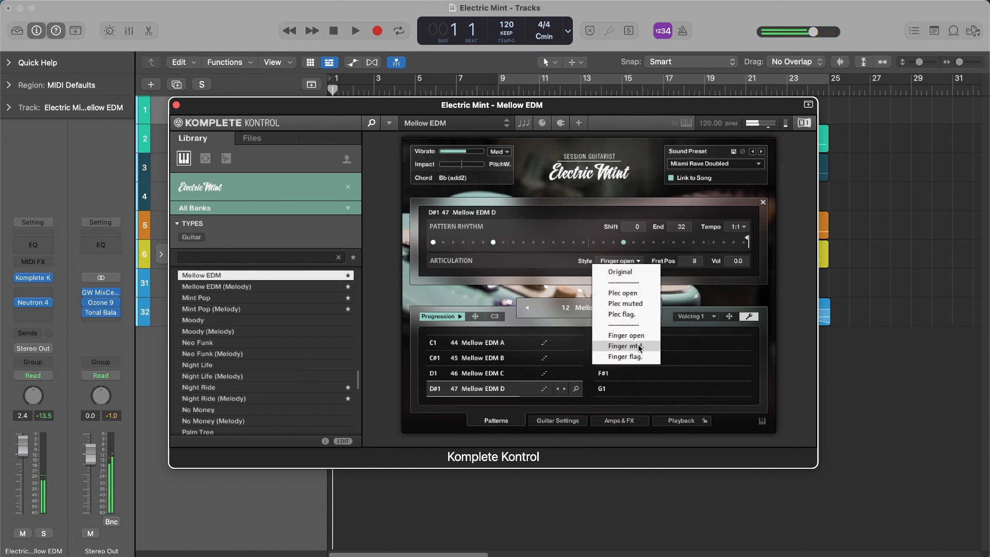
left_click(625, 346)
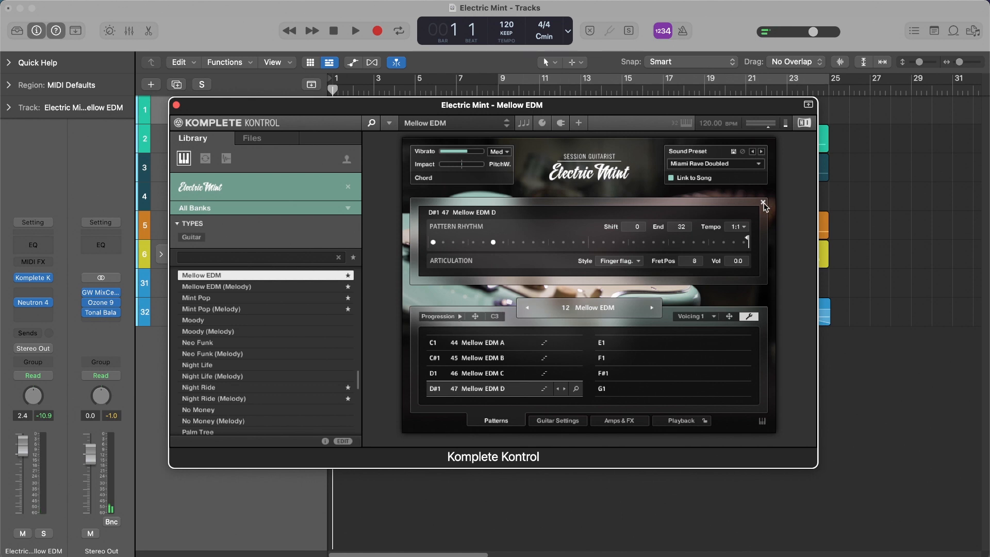
Step: Close the pattern articulation editor and the Electric Mint instrument window
left_click(763, 203)
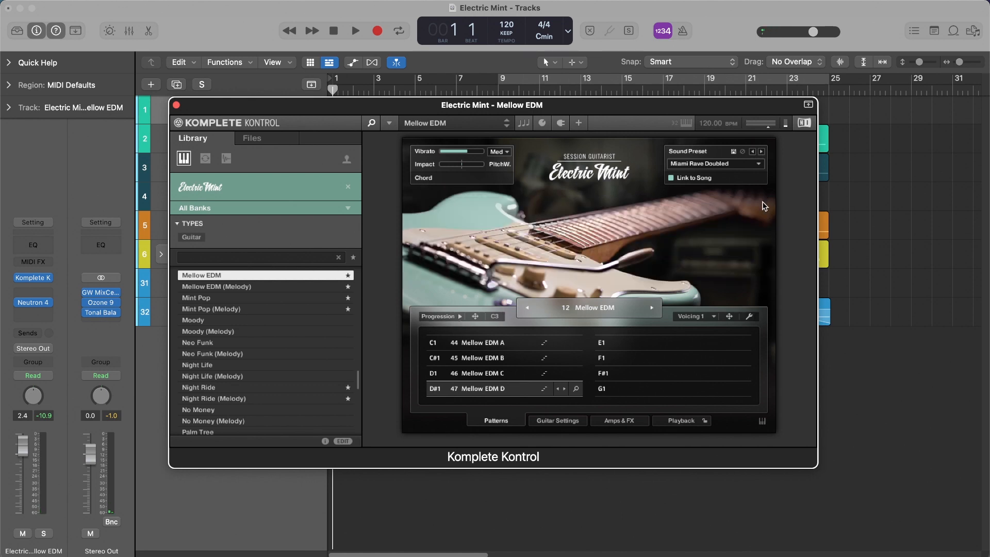
left_click(176, 105)
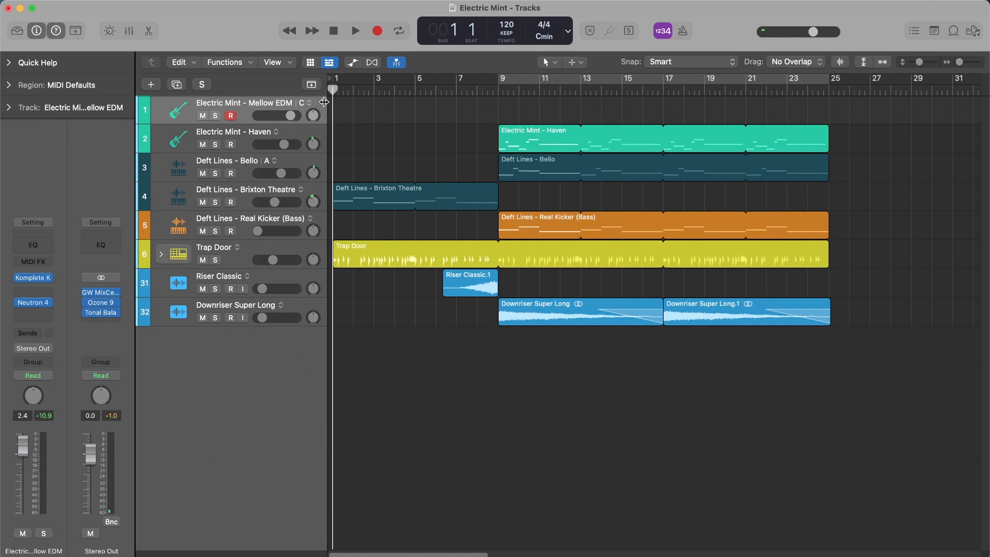
mouse_move(319, 106)
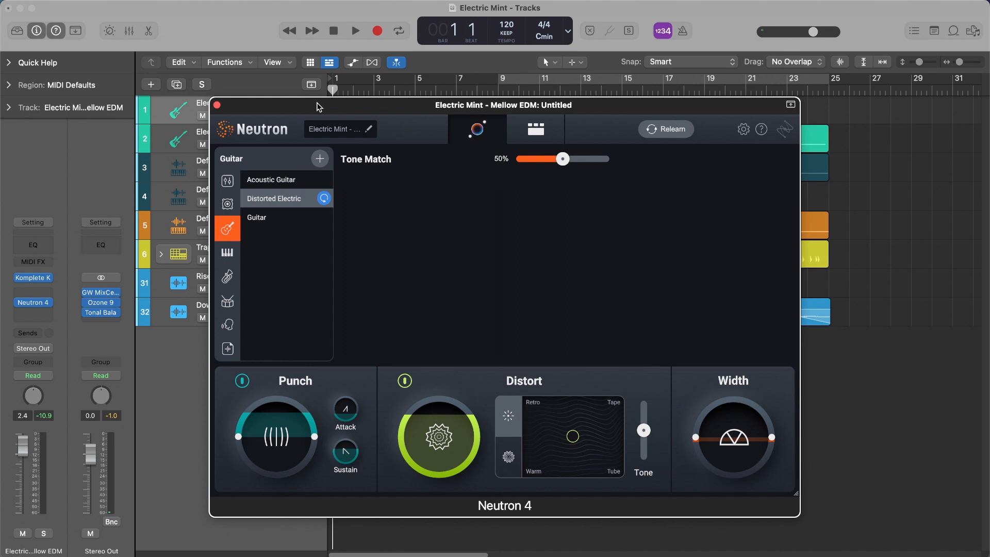
Step: Switch Neutron 4 to detailed view and inspect the Exciter, Equalizer and Compressor 1 modules
left_click(535, 128)
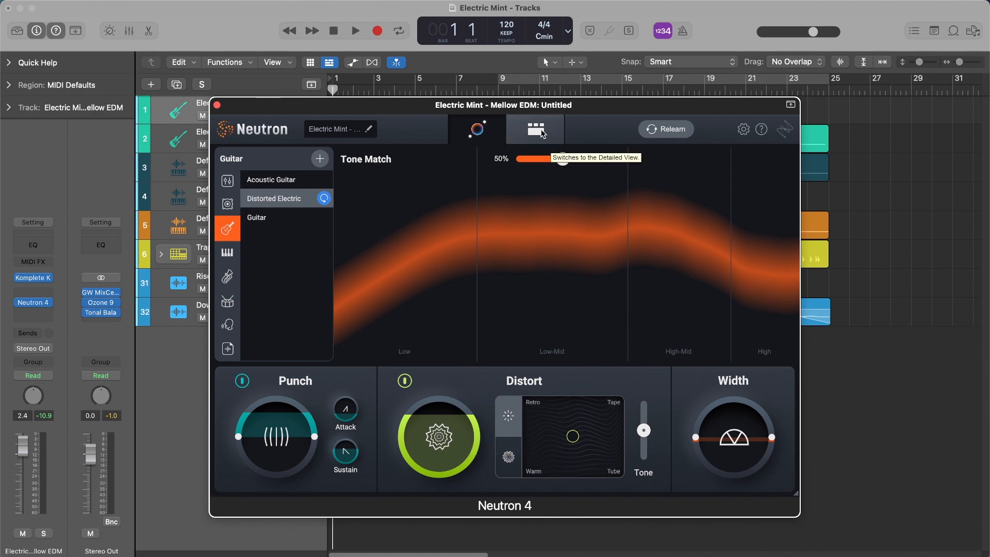
left_click(534, 129)
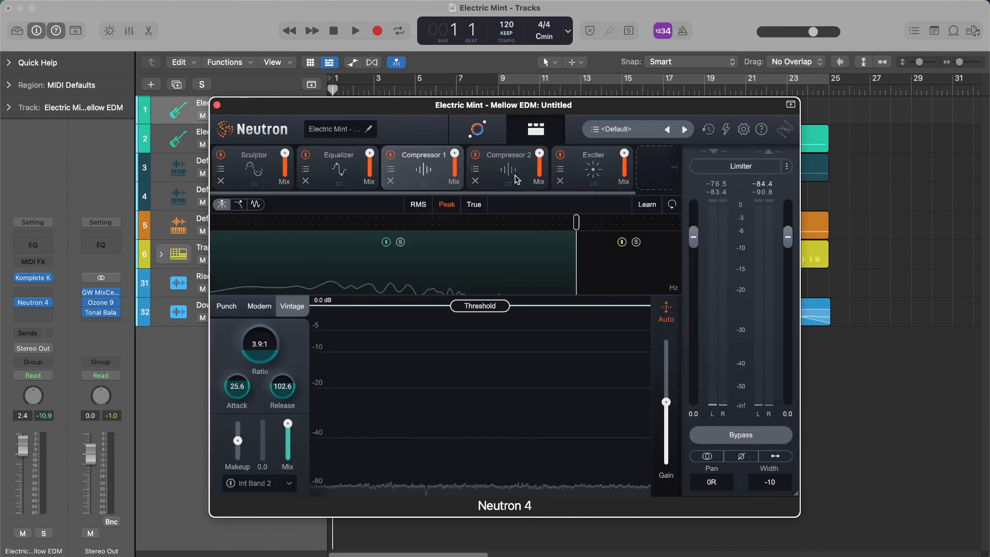
left_click(592, 167)
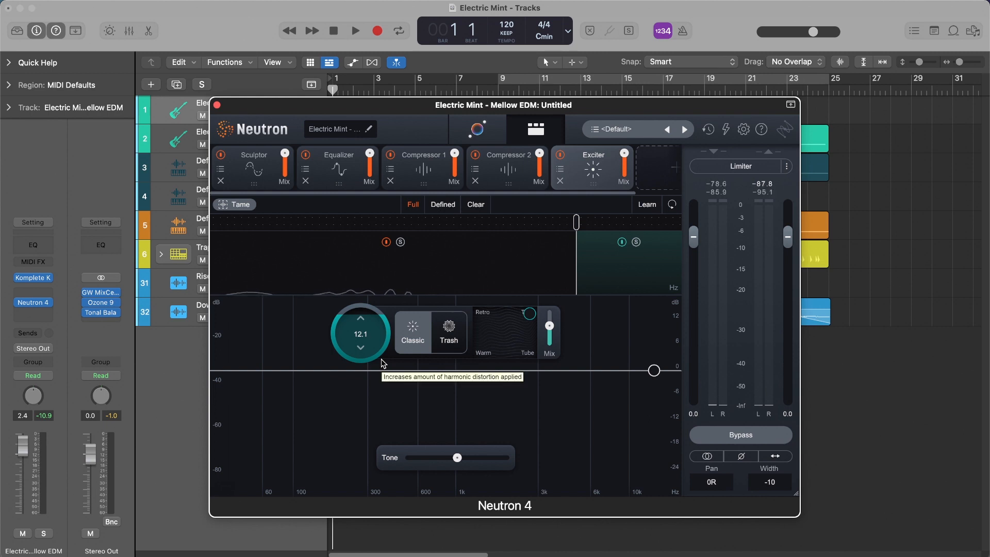
mouse_move(292, 175)
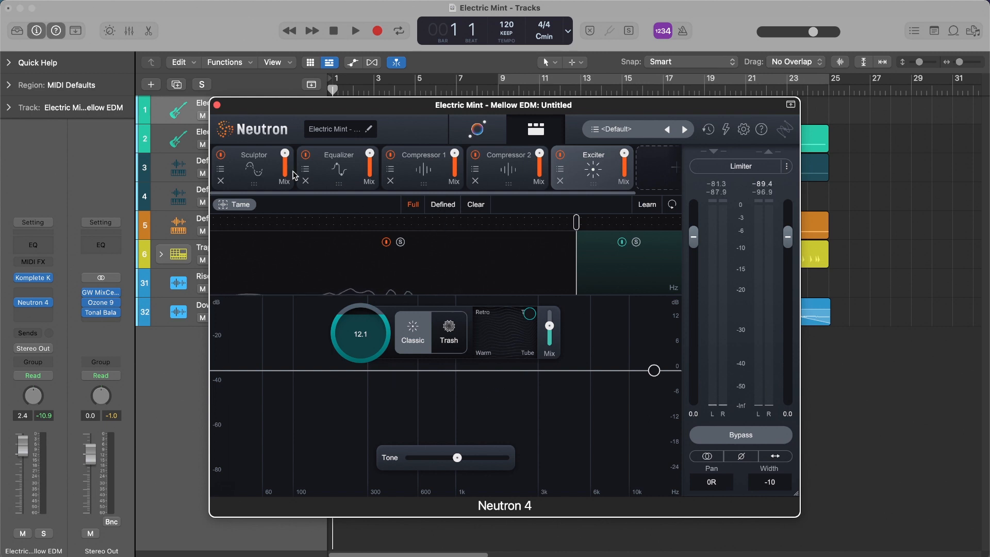
left_click(340, 168)
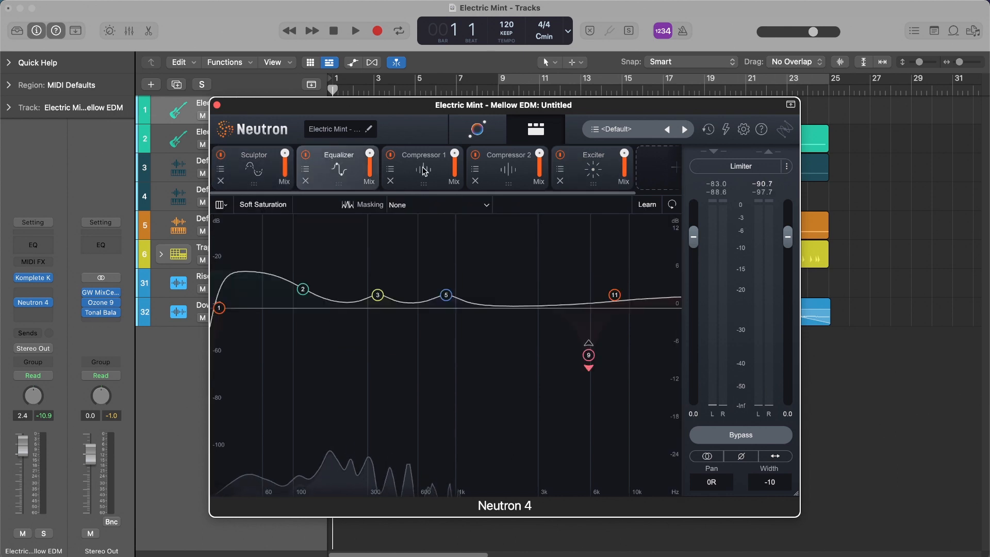
left_click(422, 155)
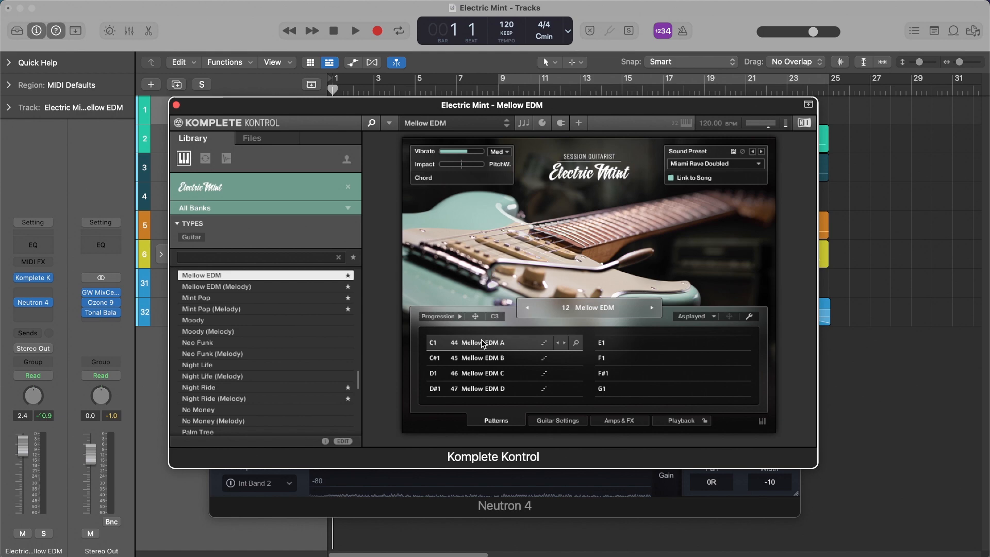
mouse_move(474, 334)
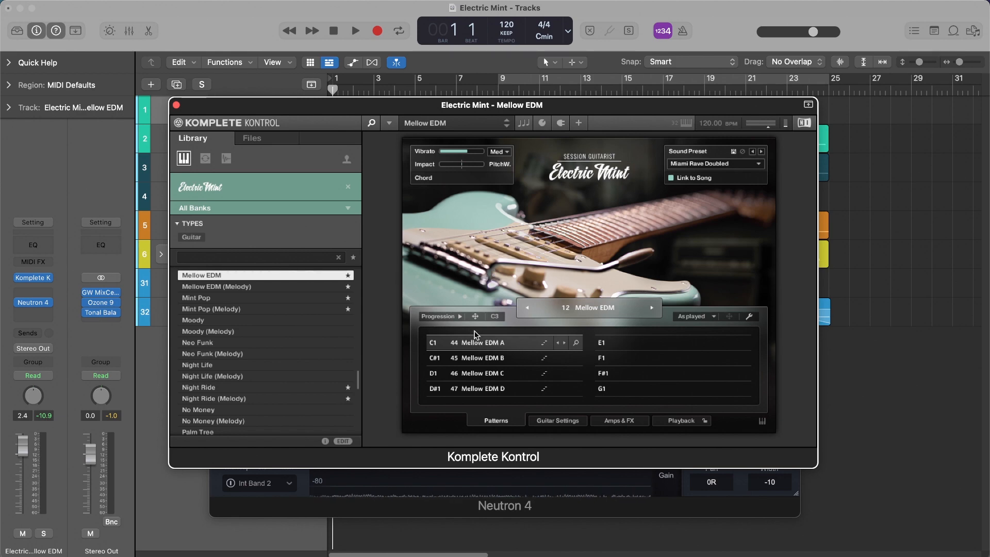
Step: Turn on Progression for Electric Mint's chord patterns and bring Neutron 4 forward
left_click(440, 316)
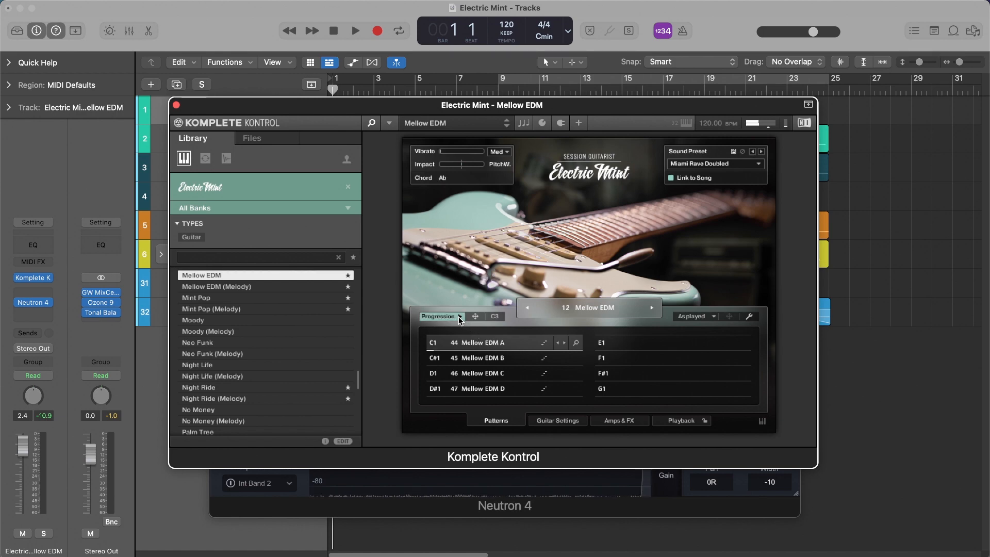
left_click(442, 315)
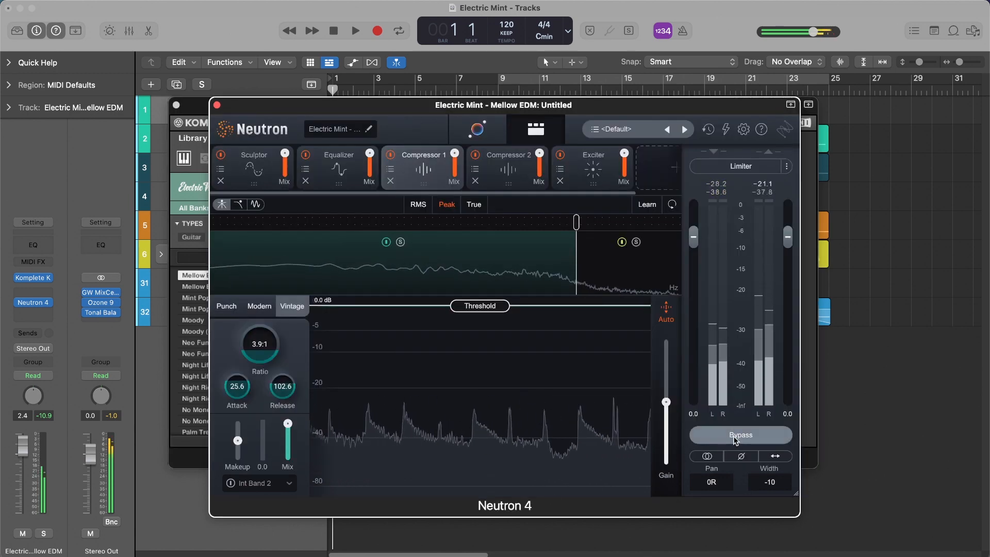
Step: Toggle Neutron 4's Bypass to compare the unprocessed and processed guitar
left_click(740, 434)
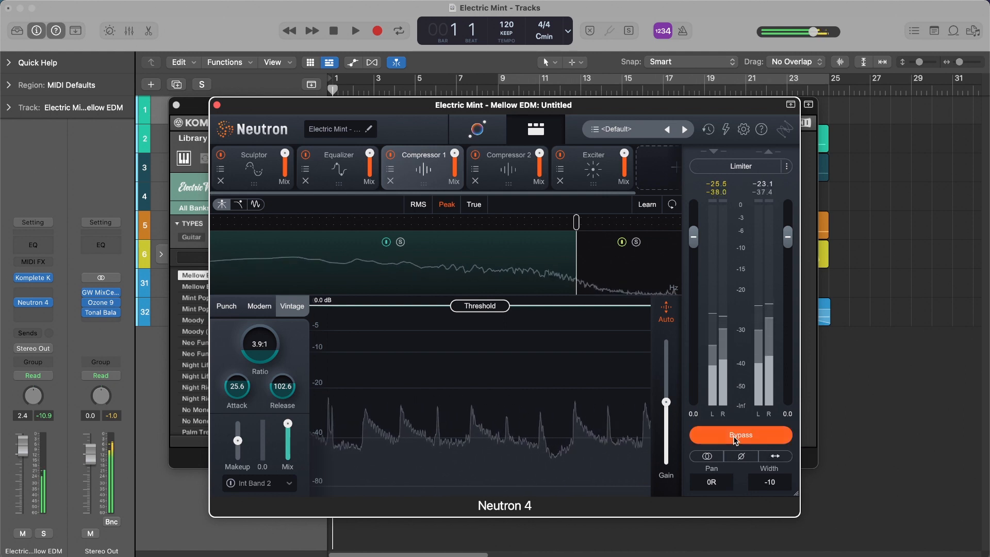
left_click(741, 435)
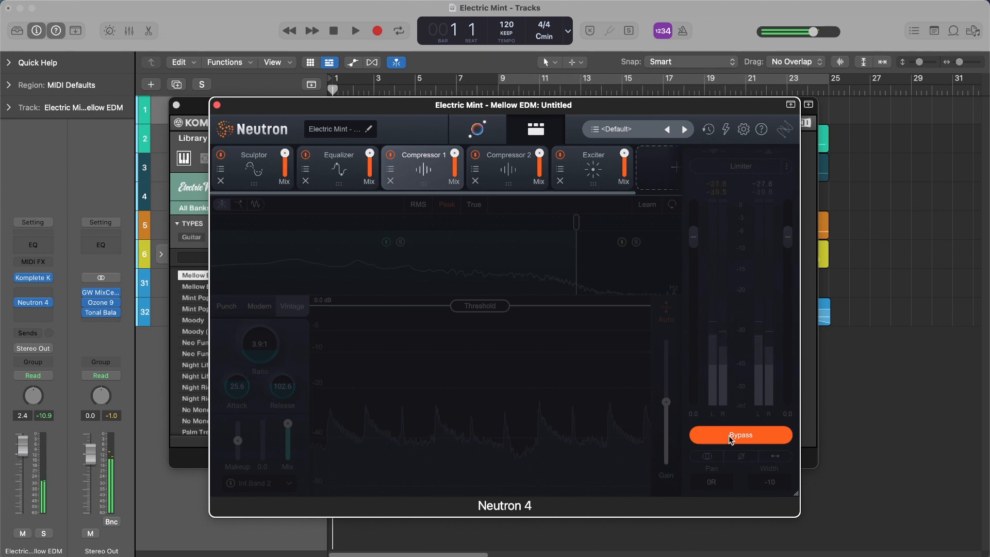
left_click(740, 435)
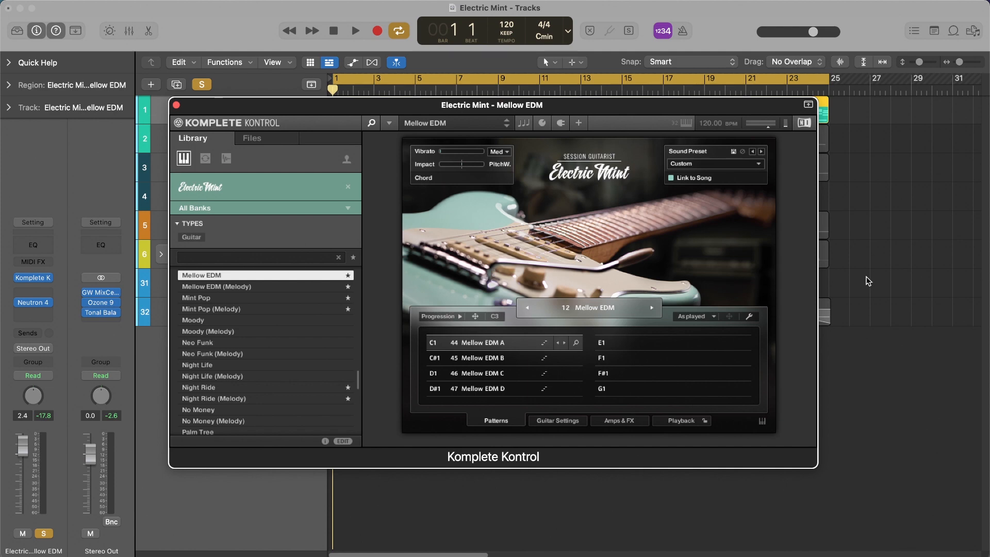
Step: Show Electric Mint's Guitar Settings with the middle pickup and start playback
left_click(556, 421)
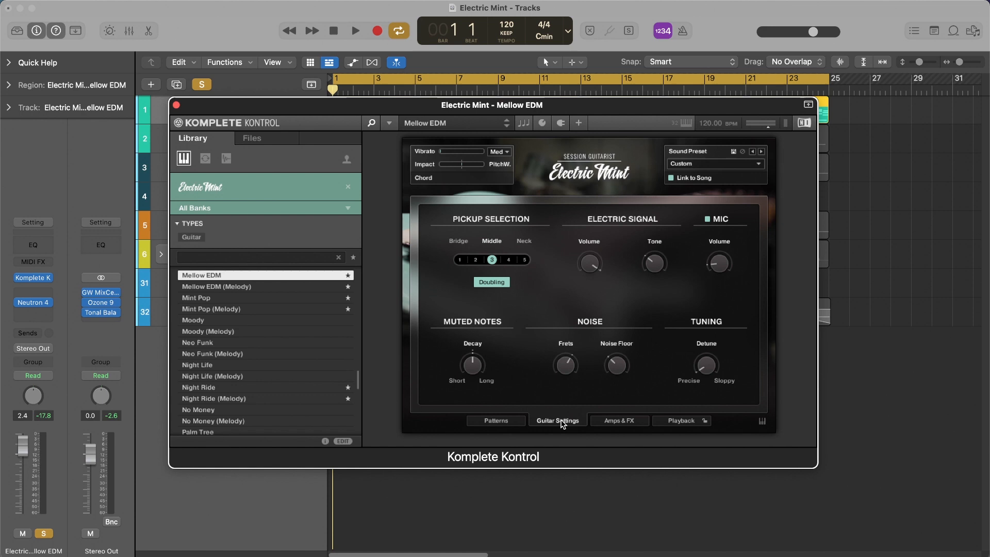
mouse_move(490, 259)
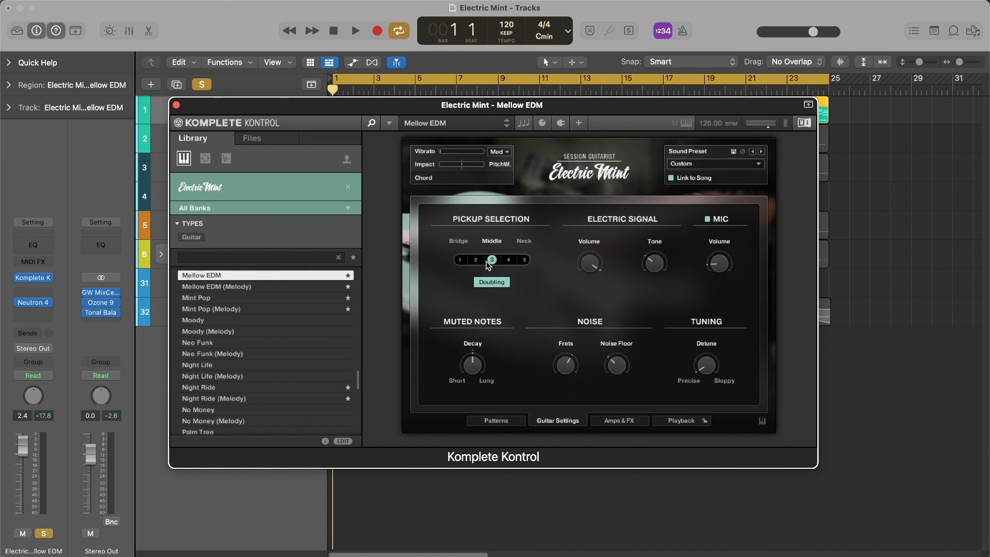
mouse_move(481, 249)
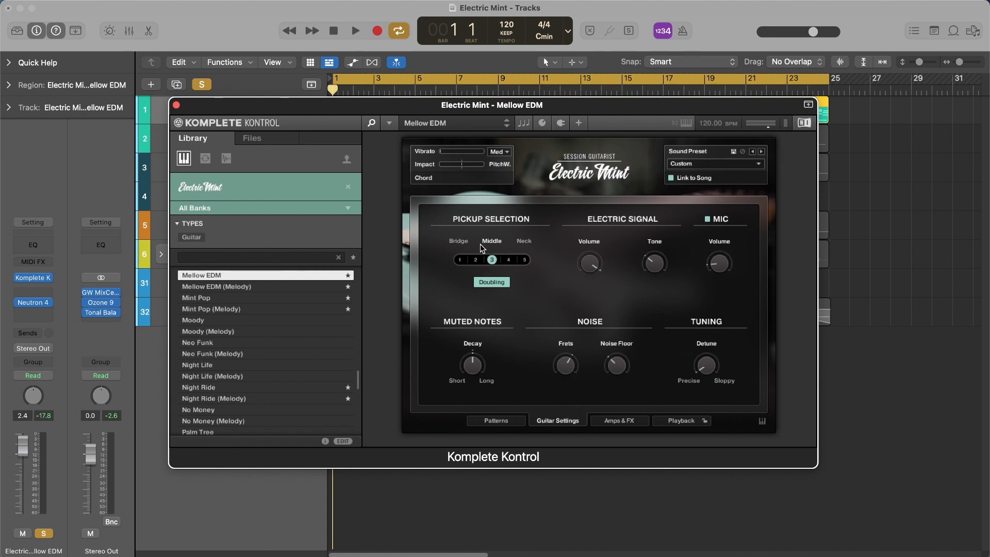
left_click(490, 260)
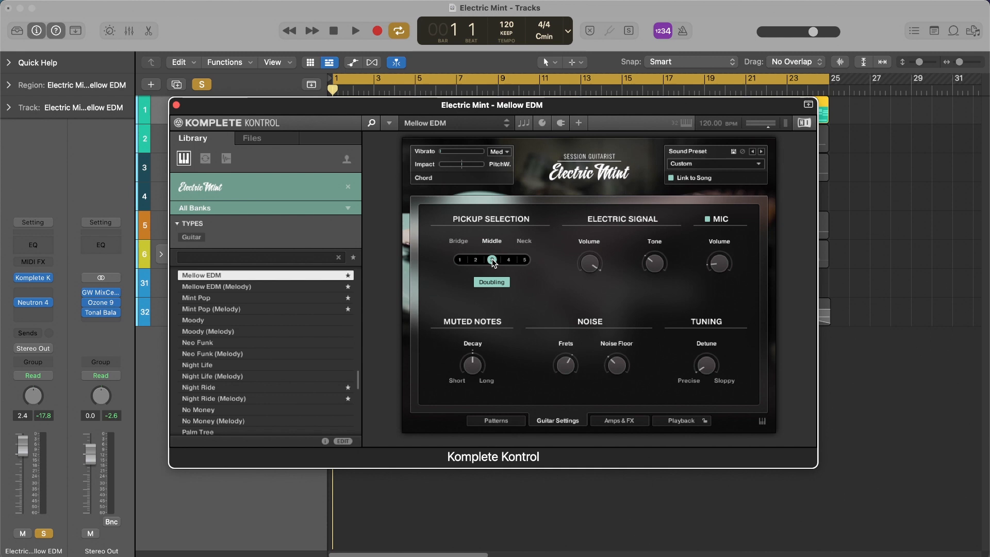
left_click(355, 30)
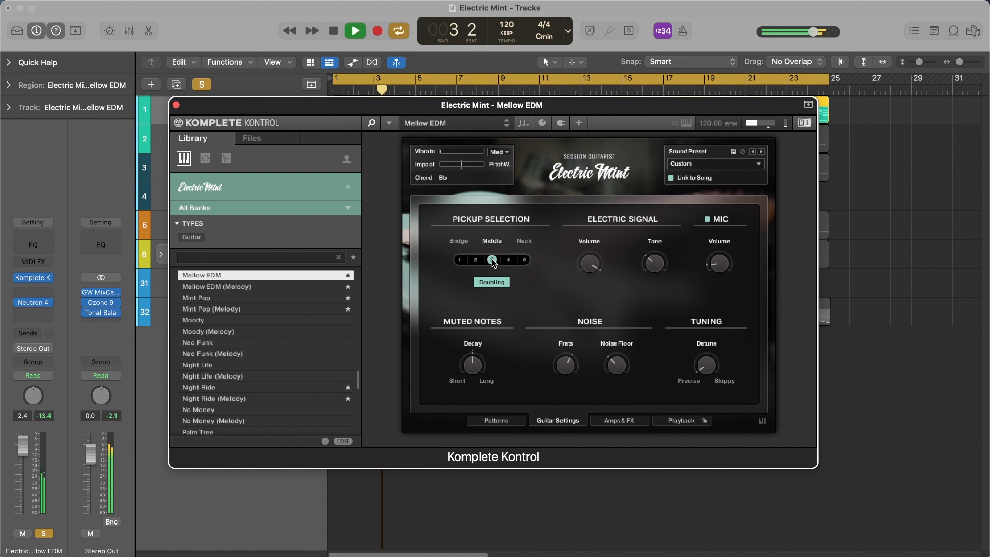
mouse_move(511, 263)
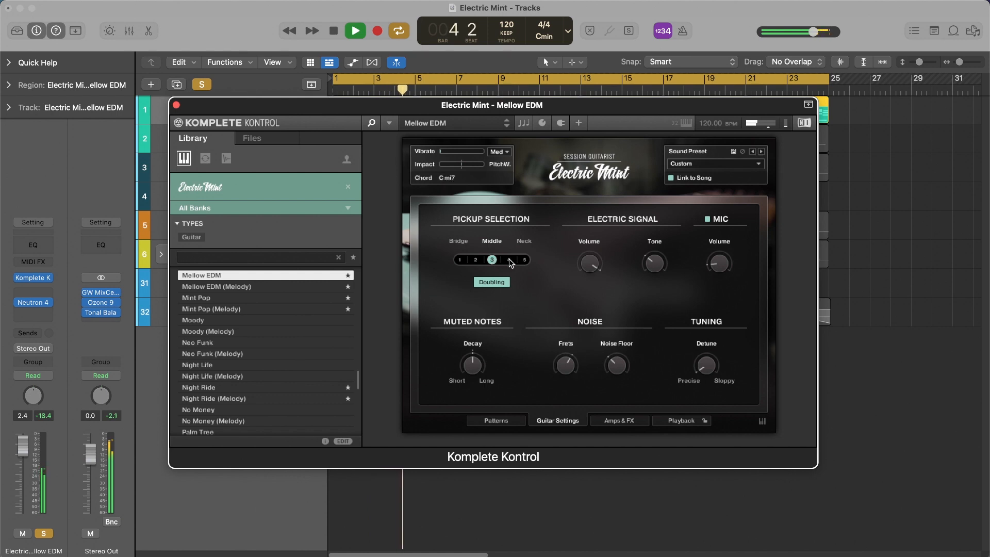
Step: Audition pickup position 4, neck, bridge and position 2, ending on the middle pickup
left_click(508, 260)
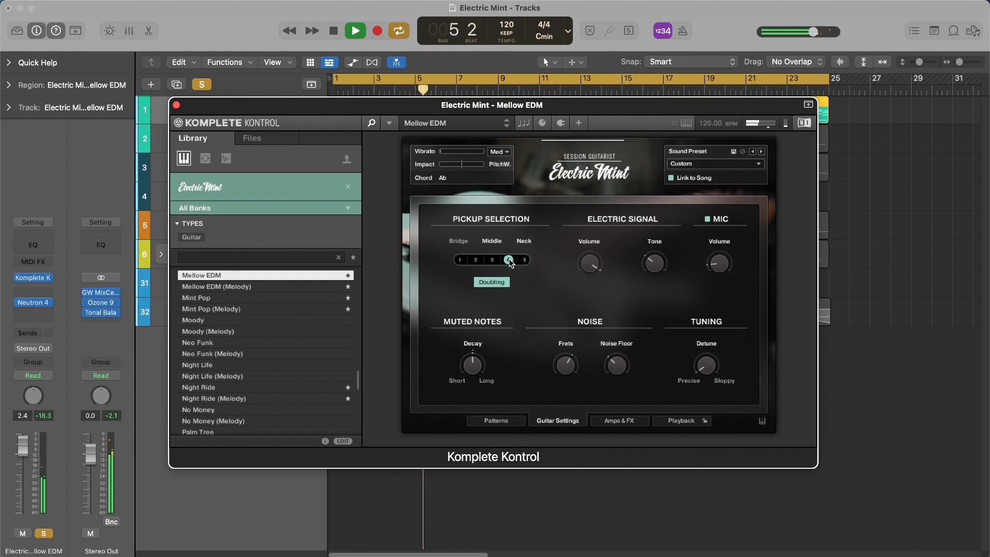
left_click(509, 259)
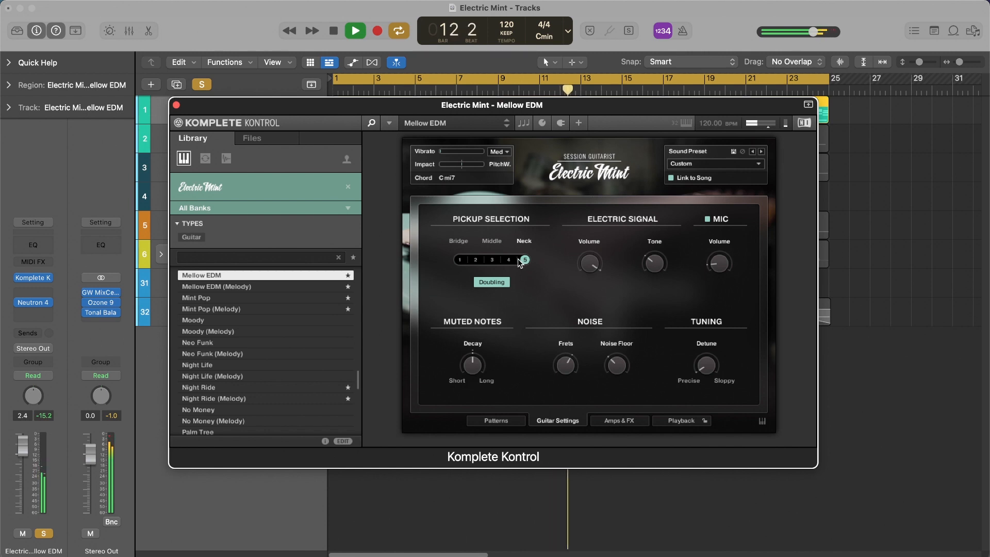
left_click(459, 259)
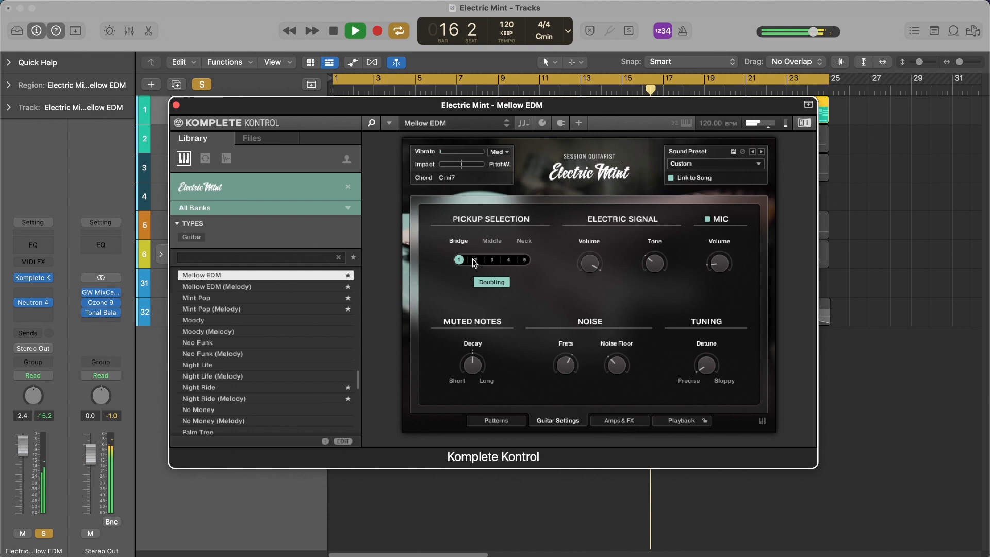
left_click(474, 260)
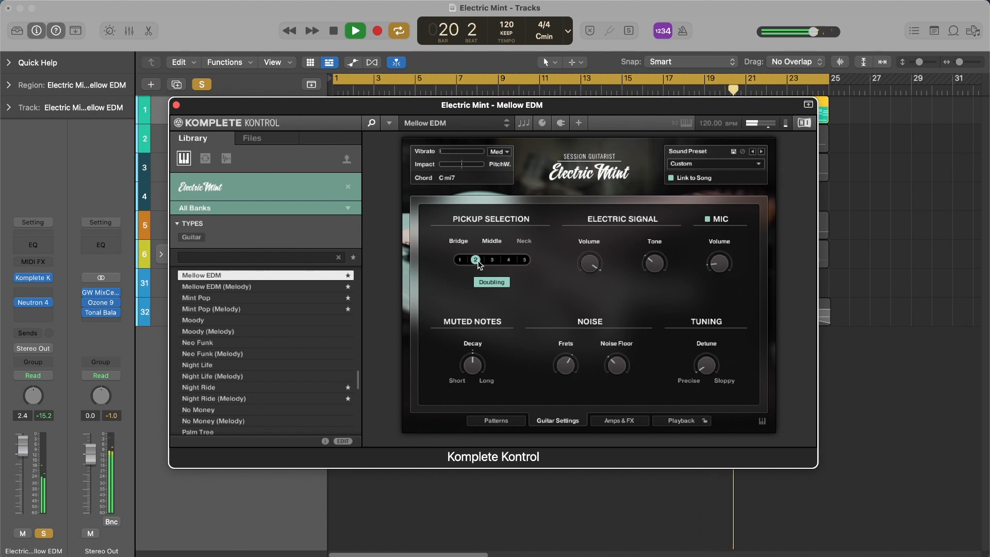
left_click(491, 260)
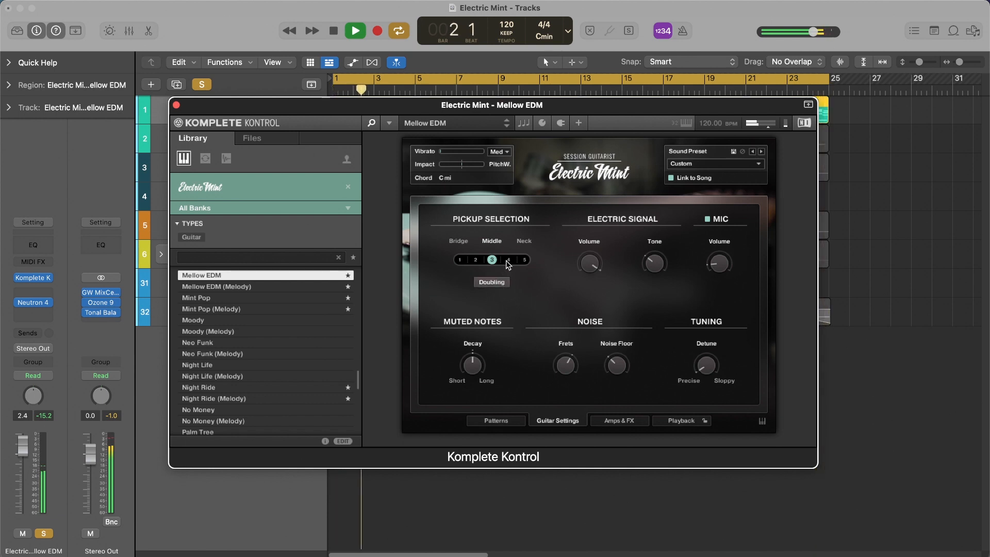
Step: Audition pickup positions 4, neck, bridge and 2 with doubling off, then stop playback
left_click(508, 259)
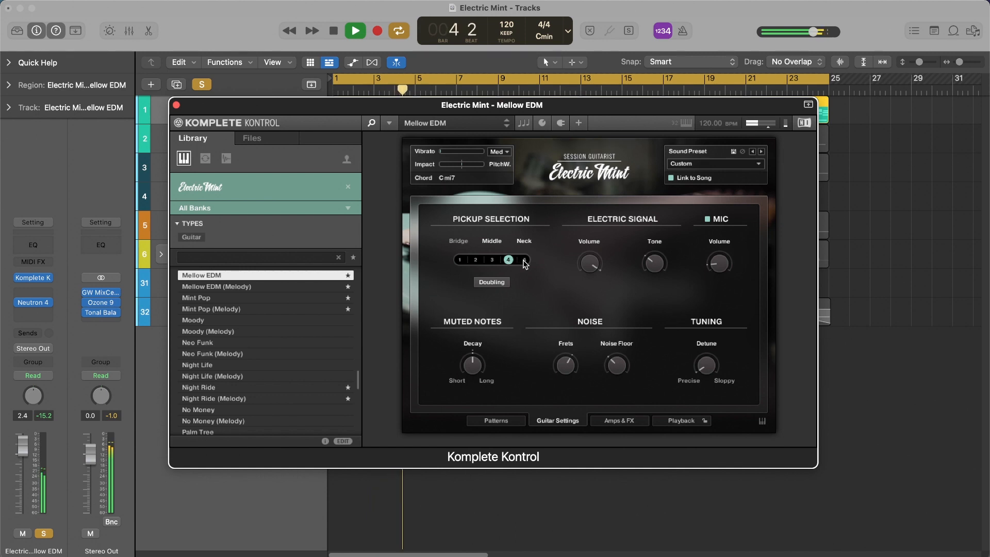
left_click(525, 260)
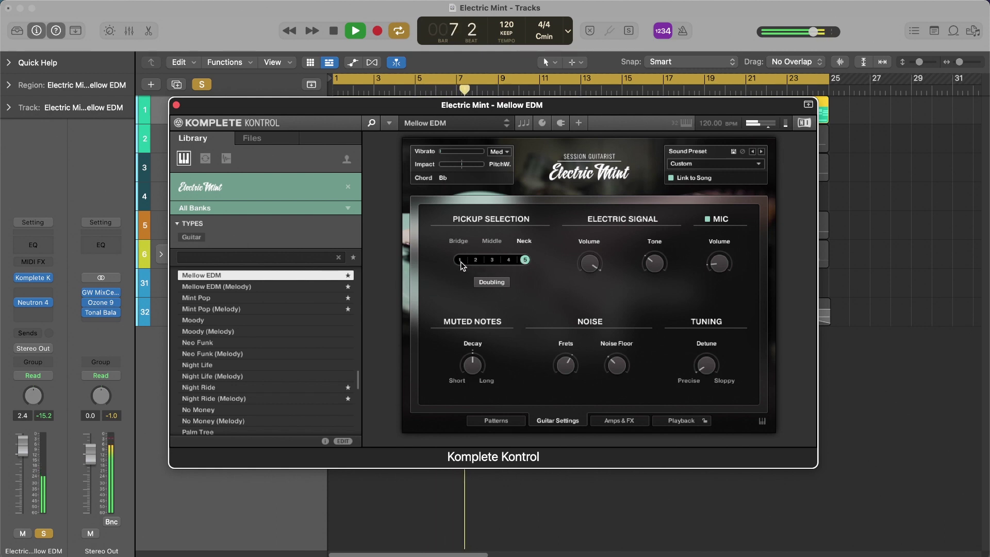
left_click(460, 260)
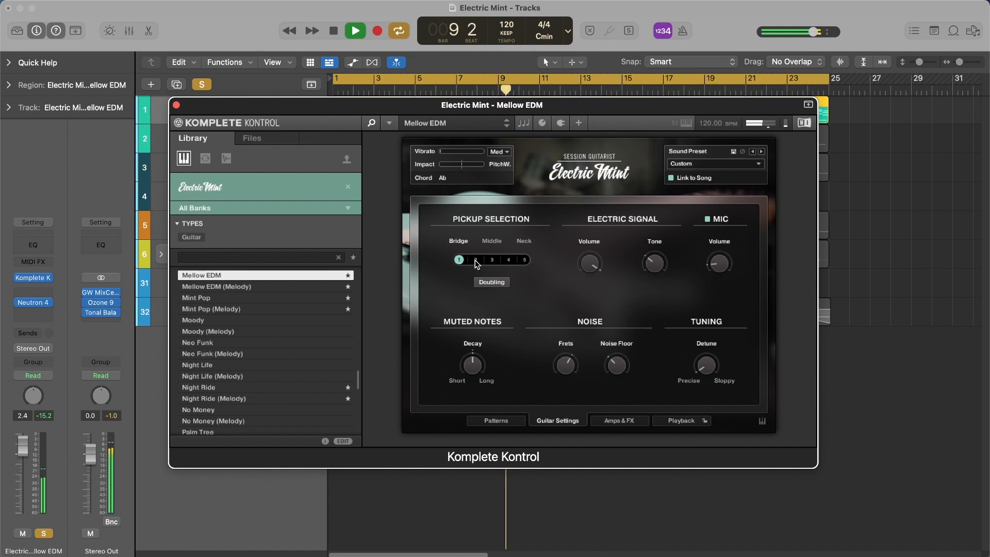
left_click(474, 260)
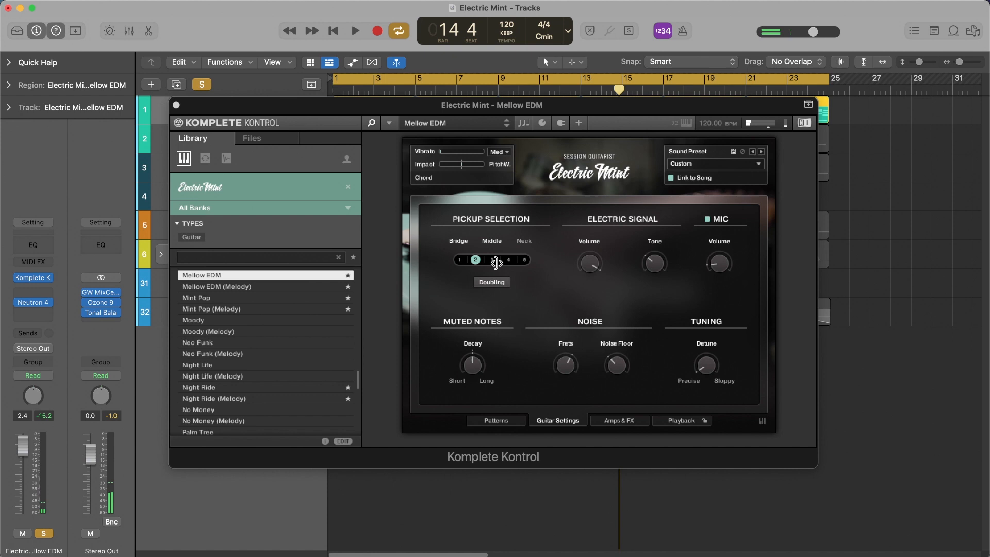
Step: Cycle through pickups 4, bridge and 2 during playback and settle on the middle pickup (3)
left_click(507, 259)
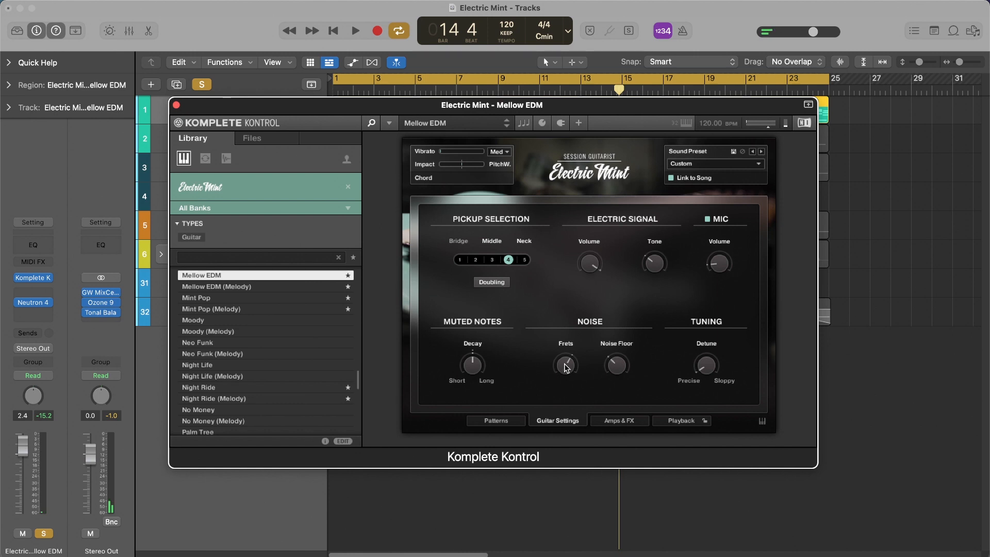
left_click(353, 29)
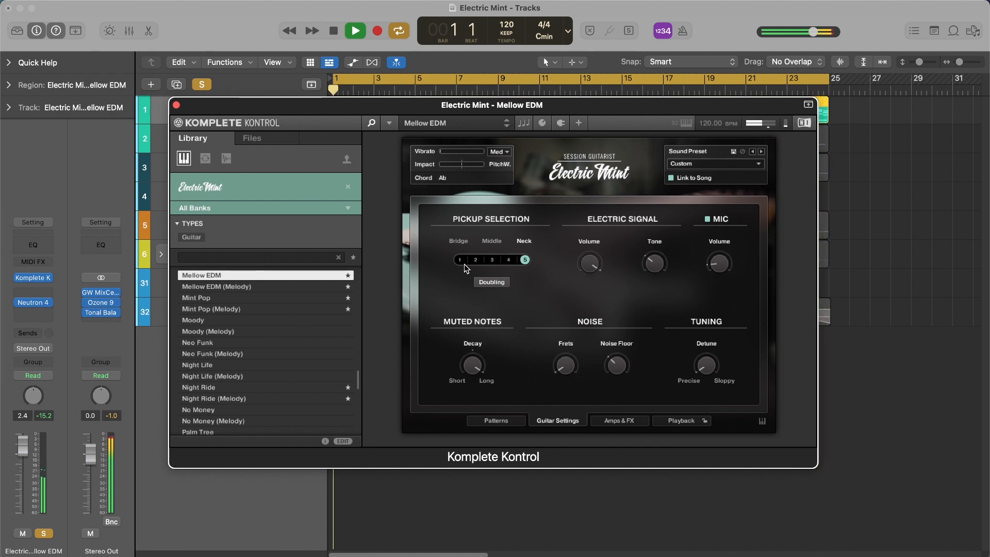
left_click(459, 260)
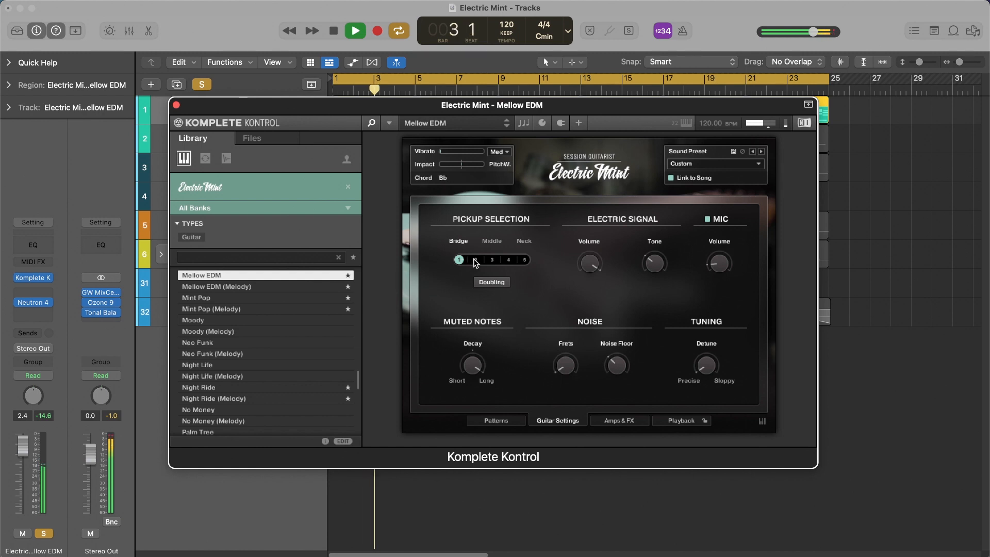
left_click(475, 260)
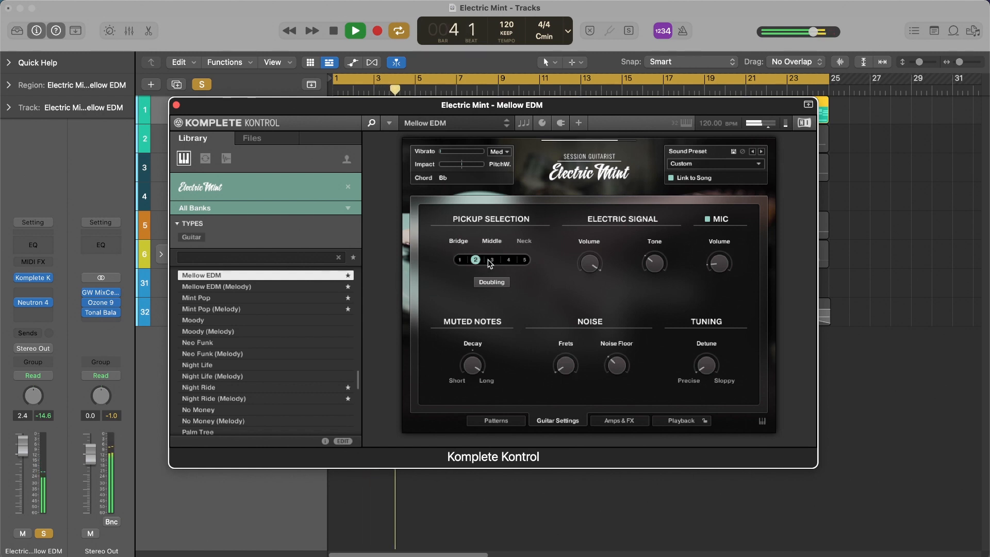
left_click(491, 260)
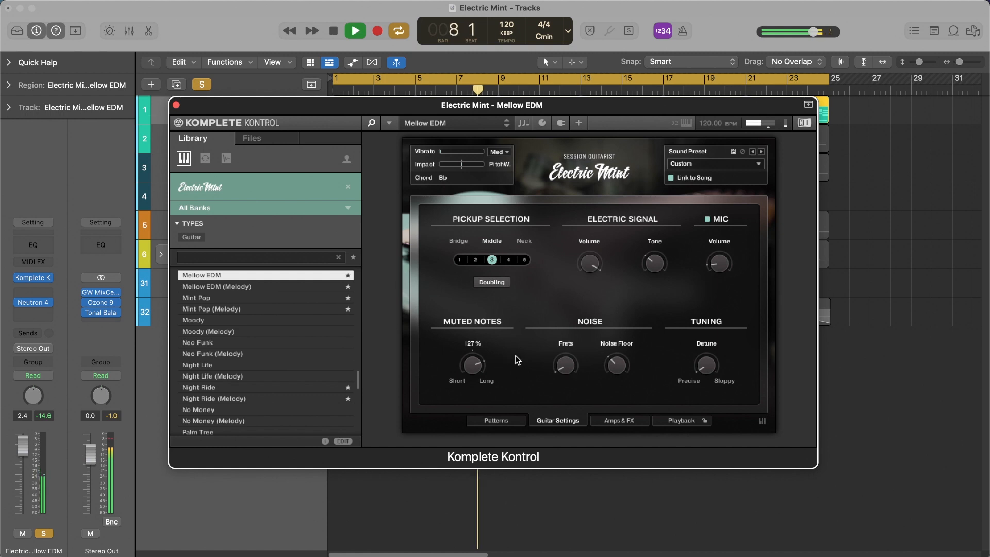
left_click(333, 30)
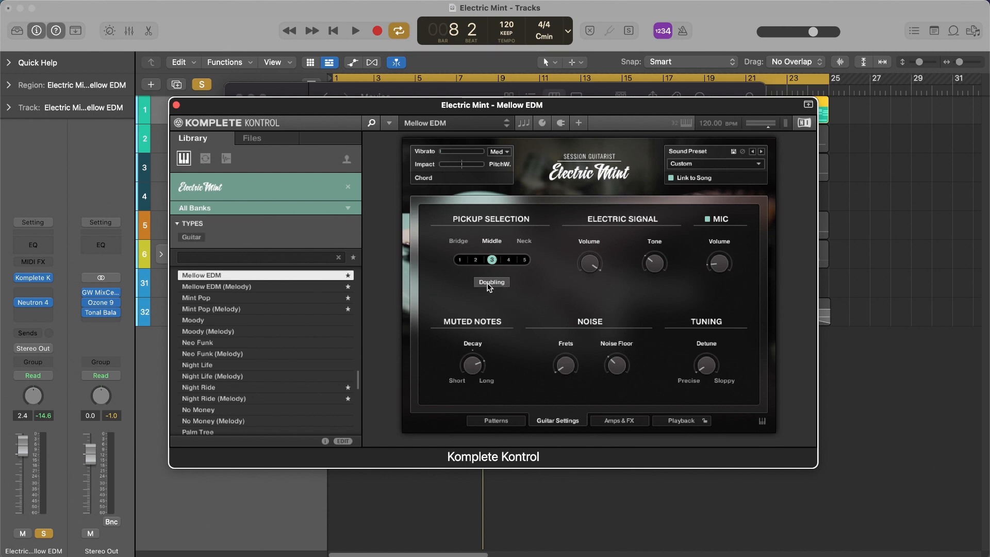
Step: Turn guitar doubling back on and show Electric Mint's Amps & FX chain
left_click(491, 281)
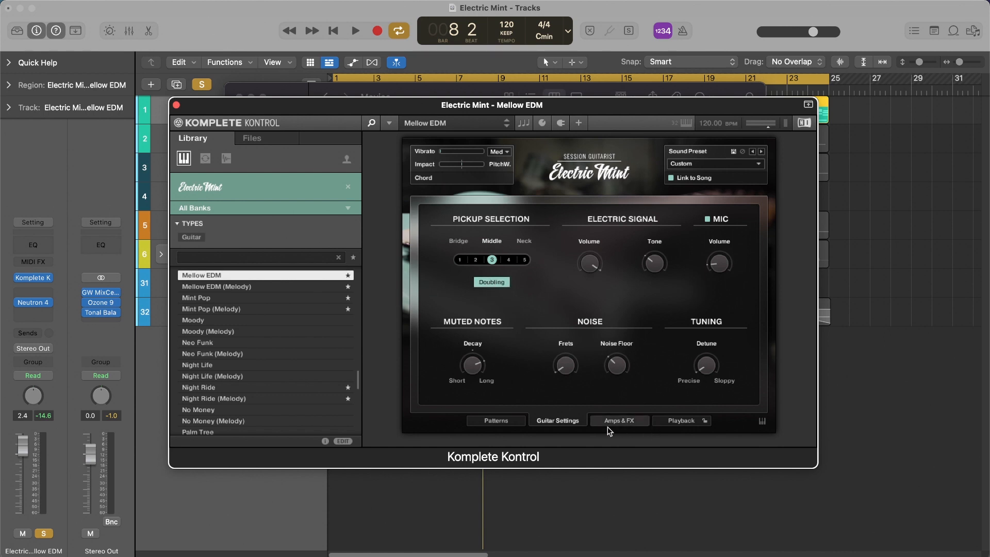
left_click(618, 420)
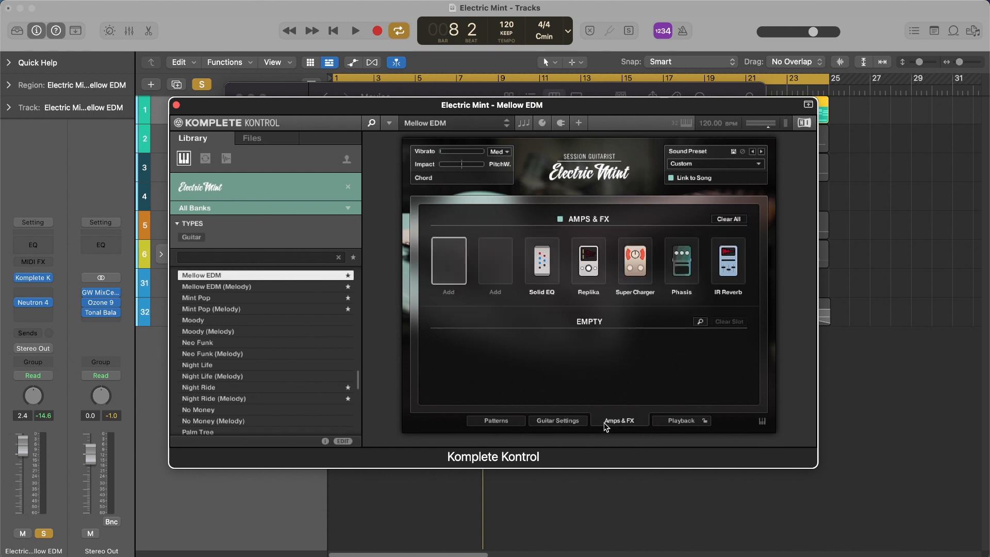
mouse_move(725, 414)
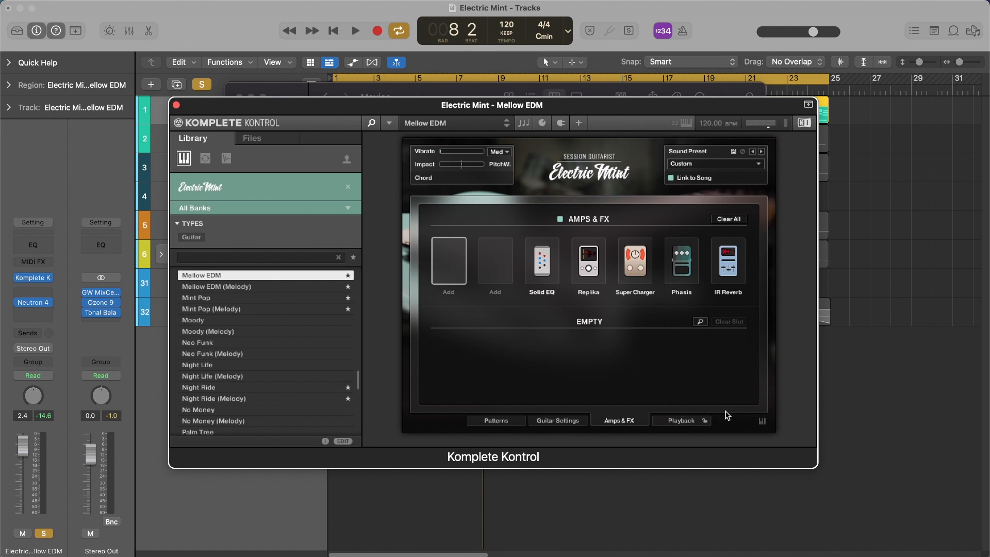
mouse_move(541, 261)
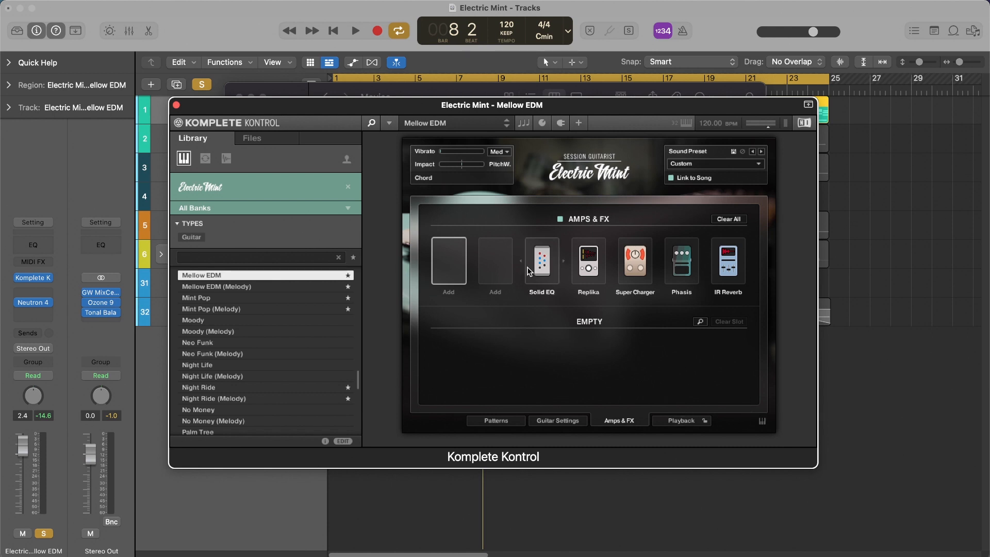
mouse_move(648, 283)
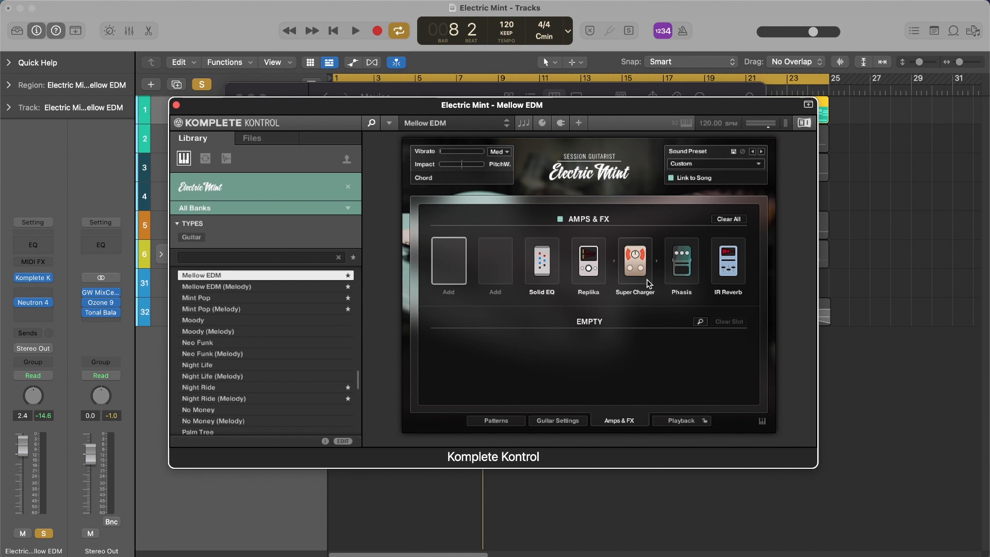
mouse_move(678, 282)
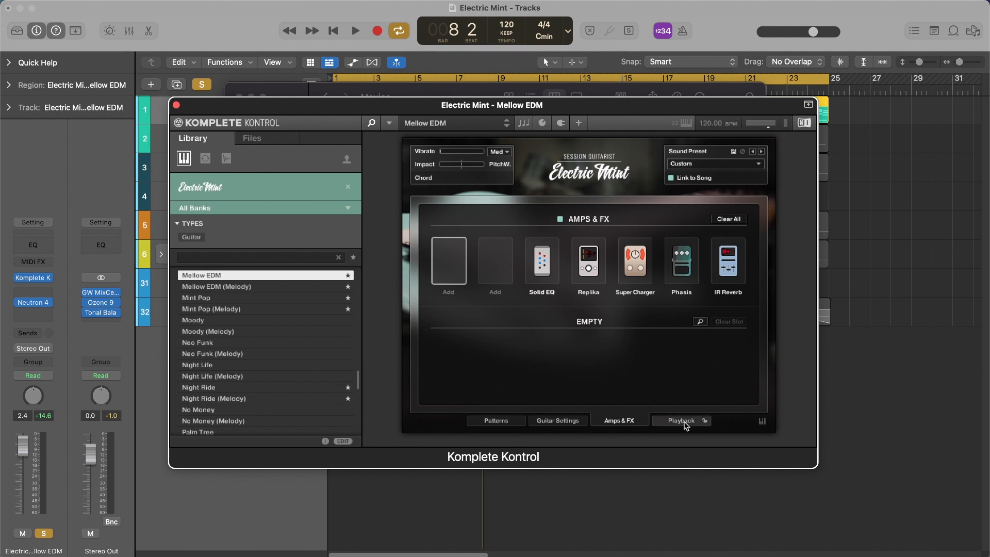
Step: Show Electric Mint's Playback page with humanize, swing, timing and tempo settings
left_click(681, 420)
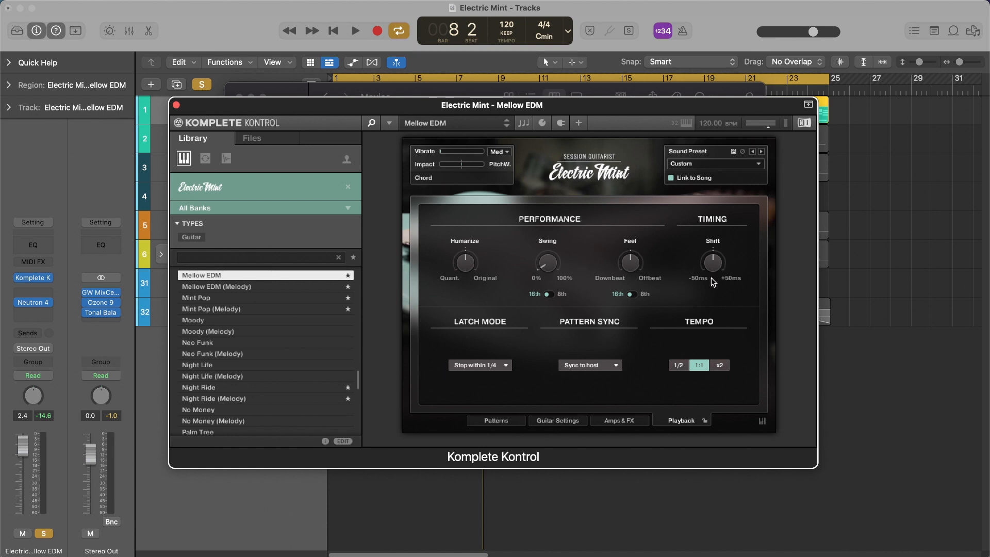
mouse_move(702, 305)
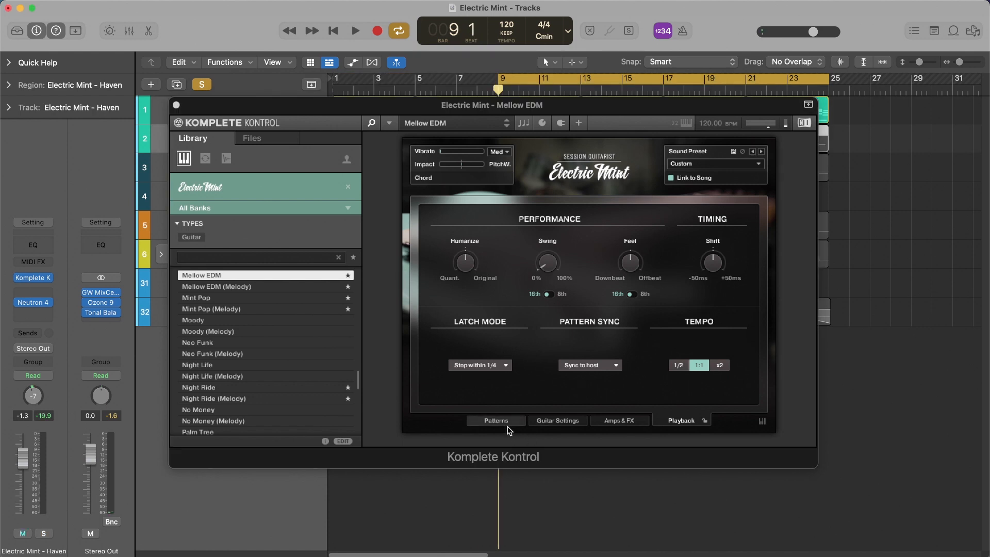
Step: Solo the Electric Mint Haven melody track and play its Haven pattern, stopping and restarting playback
left_click(495, 421)
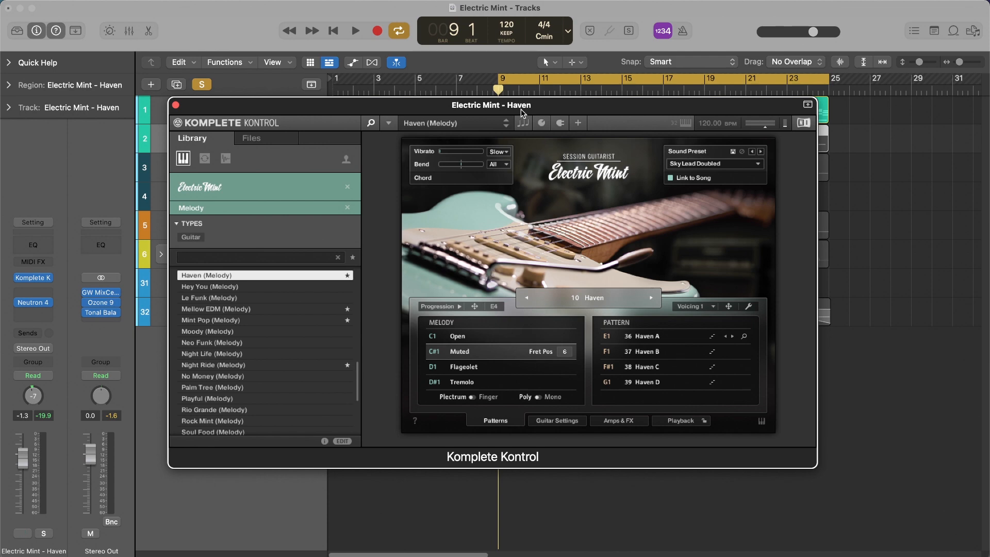
left_click(44, 533)
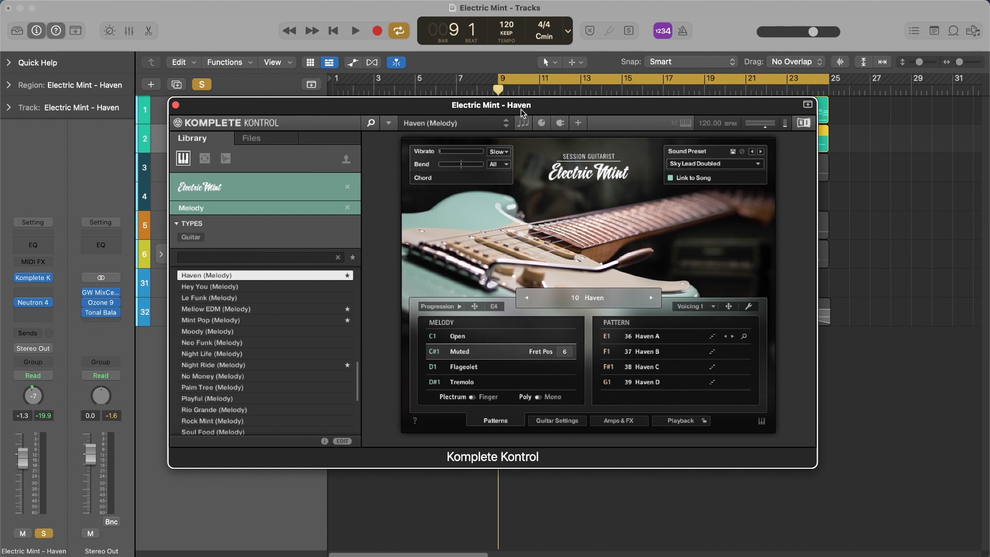
left_click(354, 30)
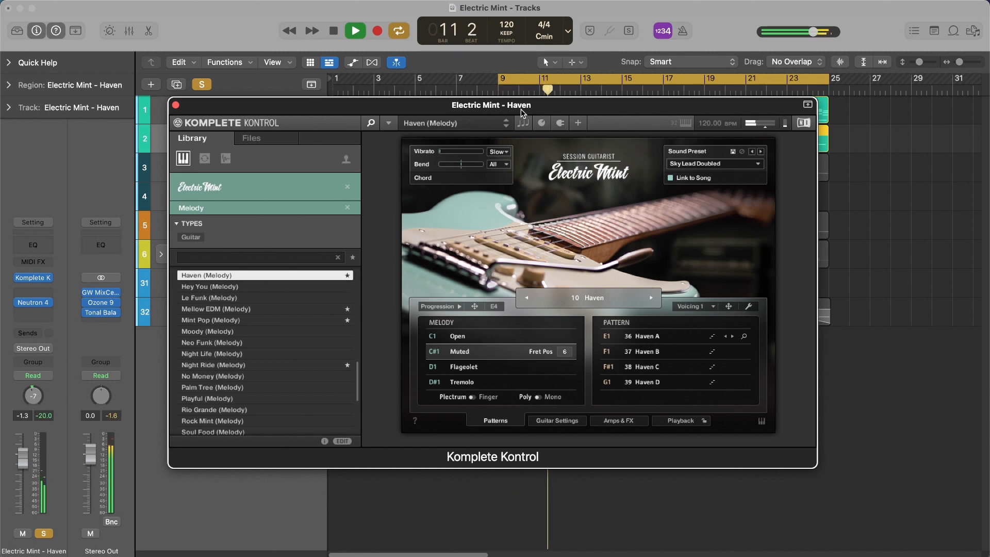
left_click(333, 30)
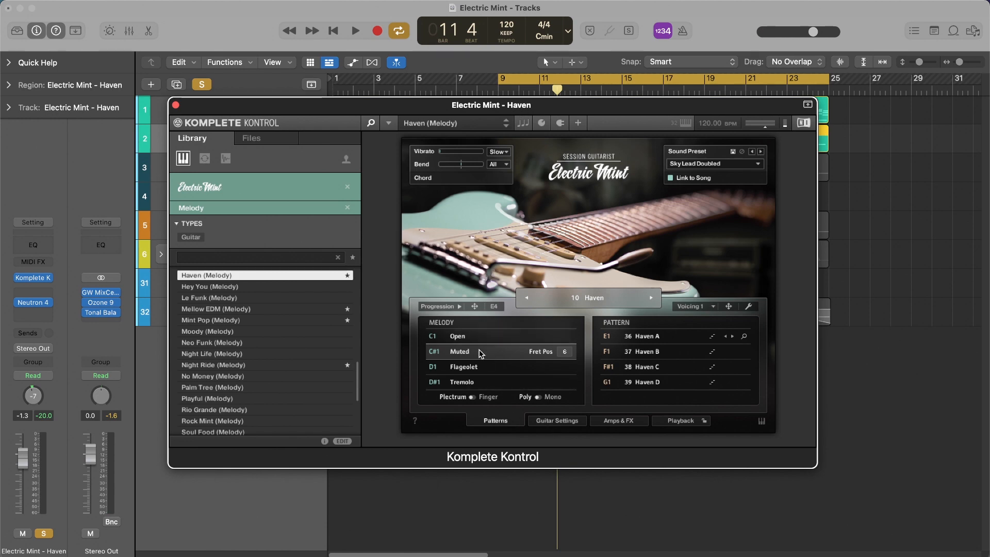
mouse_move(470, 381)
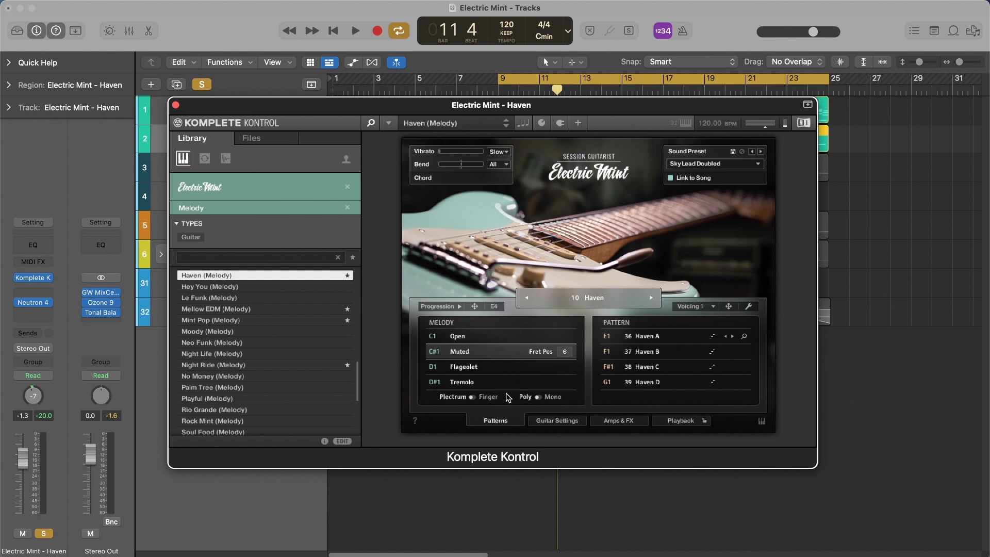
left_click(355, 29)
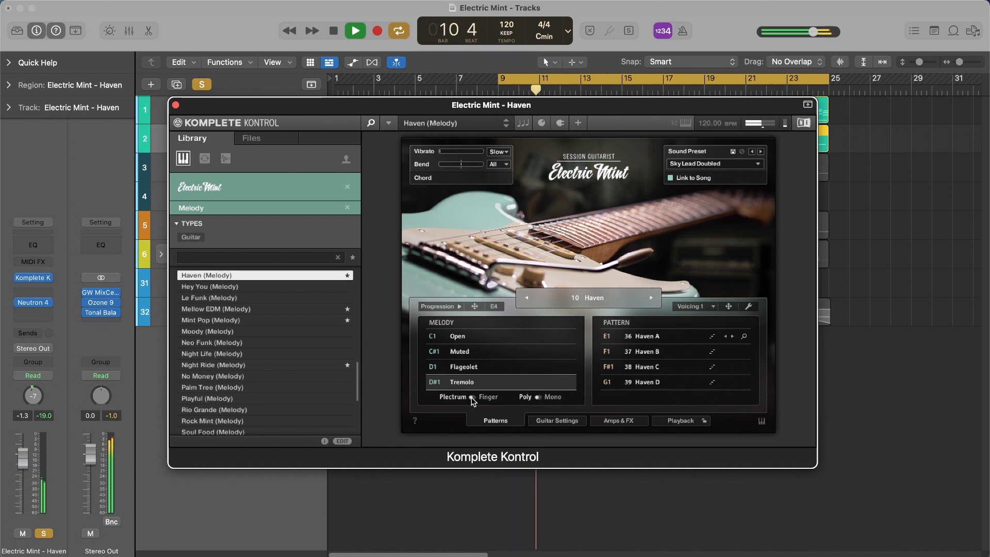
left_click(536, 396)
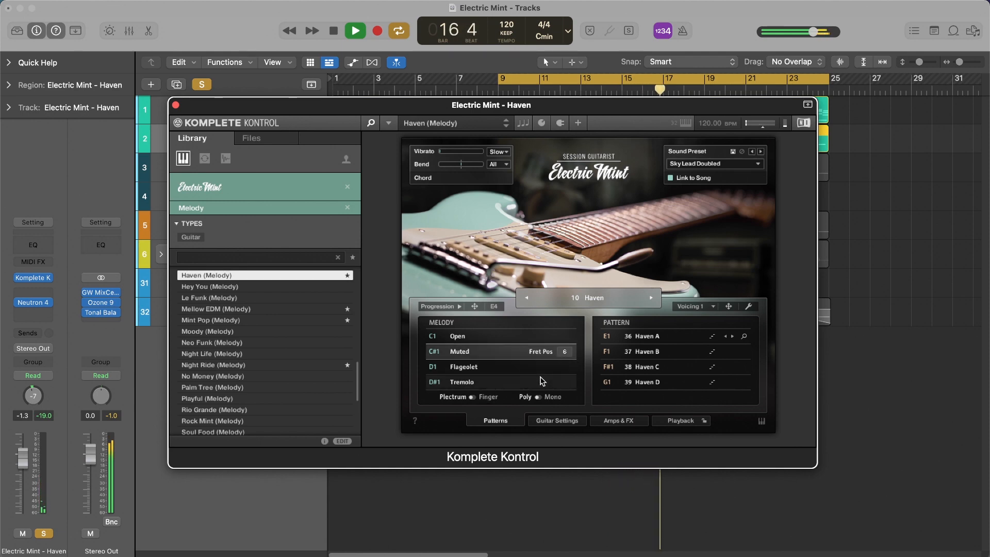
left_click(333, 30)
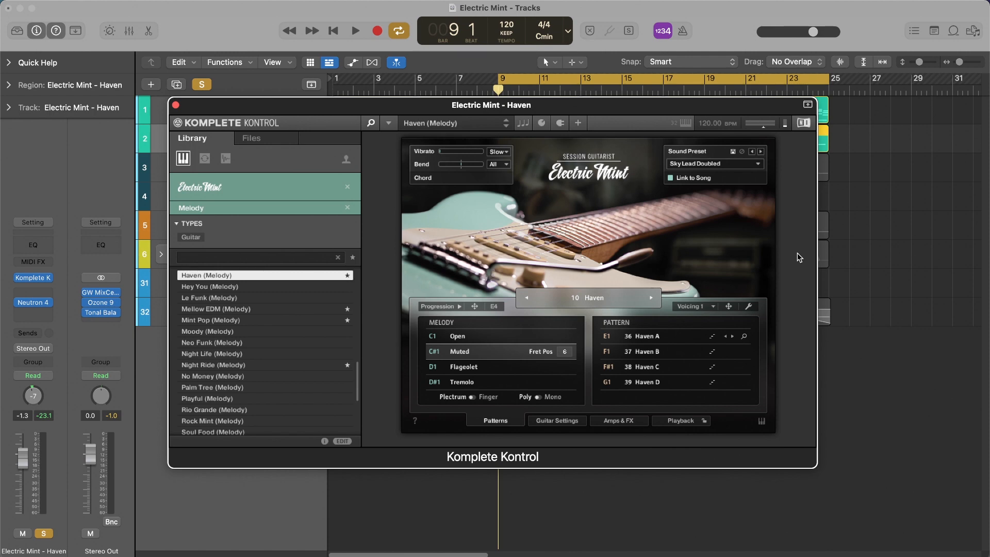
left_click(354, 30)
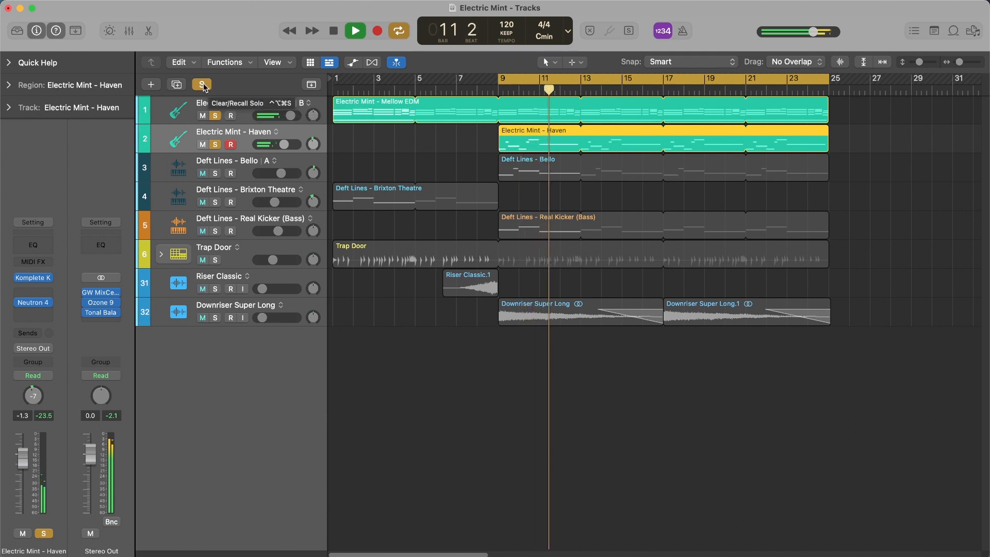
Step: Clear the guitar solo, return to the start and play the full arrangement from bar 1
left_click(202, 84)
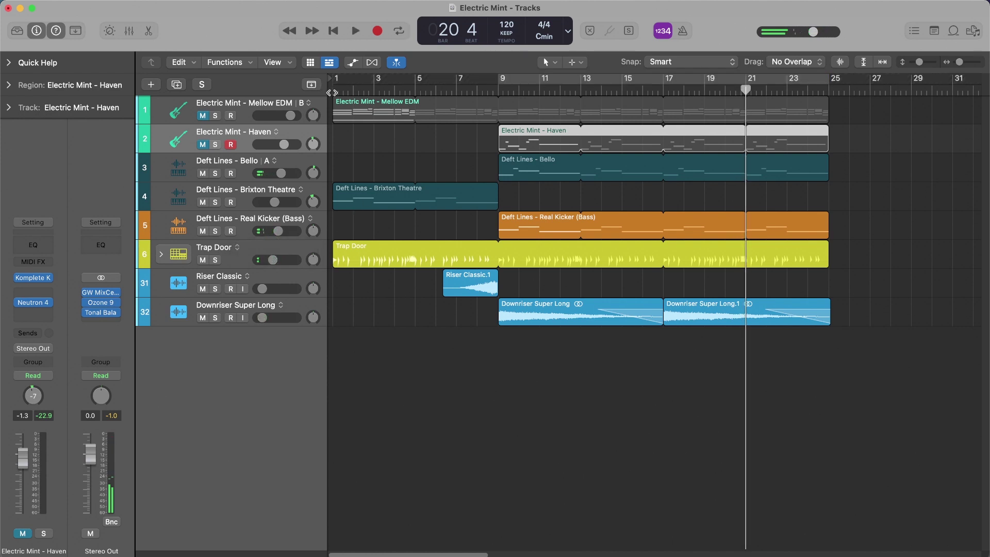
left_click(333, 30)
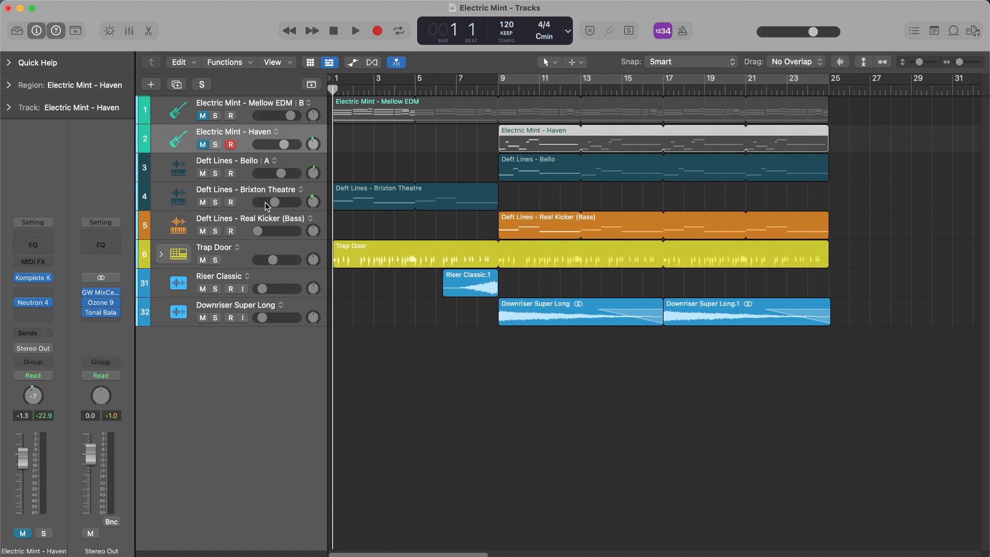
left_click(355, 30)
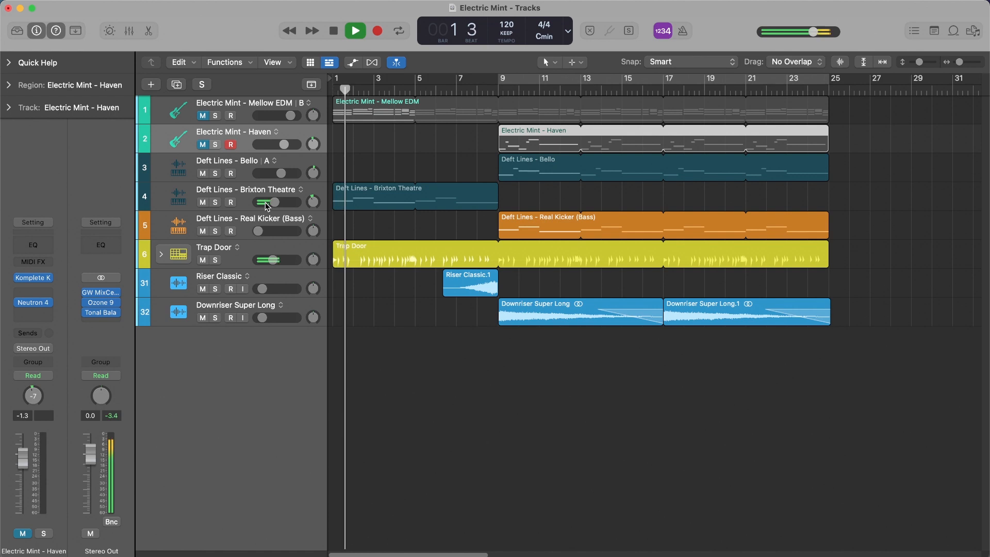
left_click(247, 190)
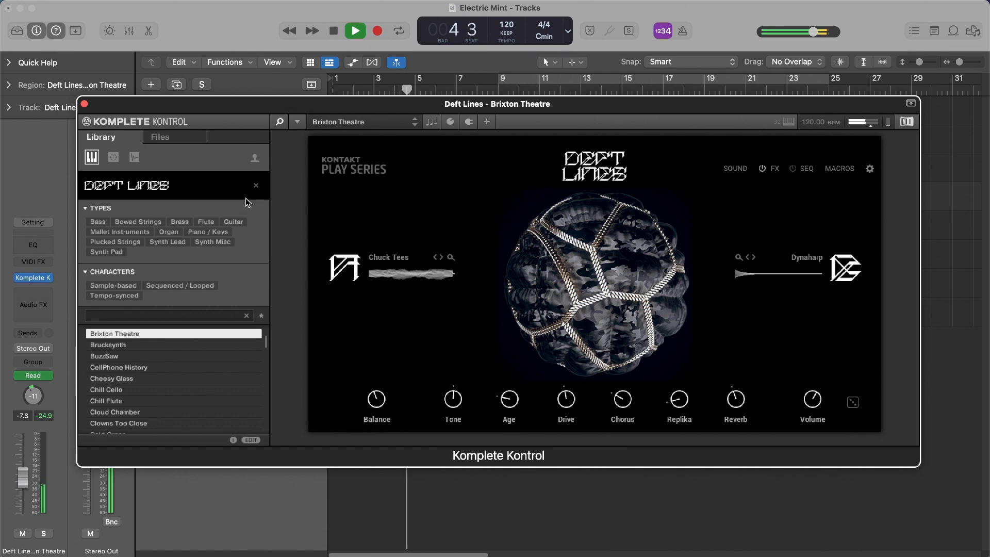
left_click(85, 104)
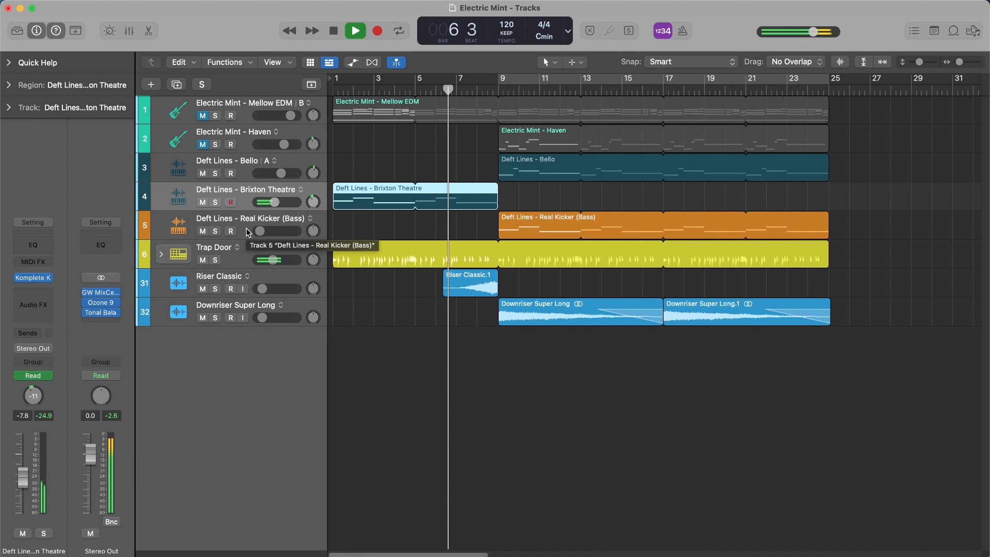
left_click(249, 218)
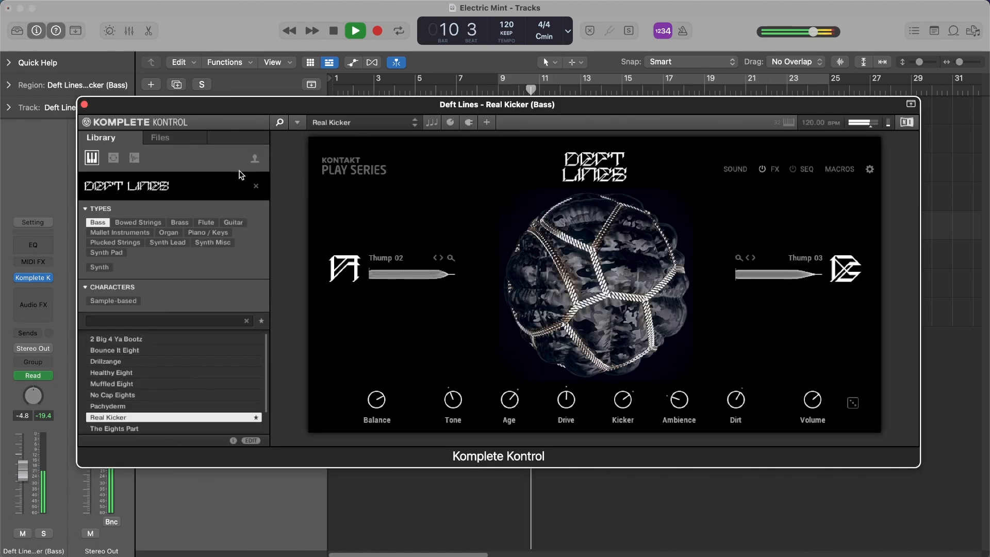
left_click(84, 105)
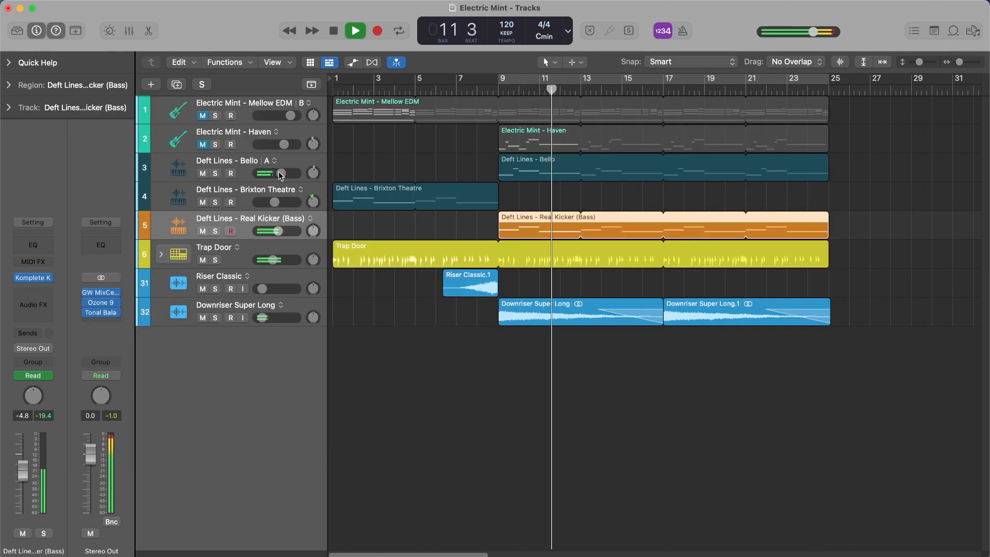
double_click(178, 167)
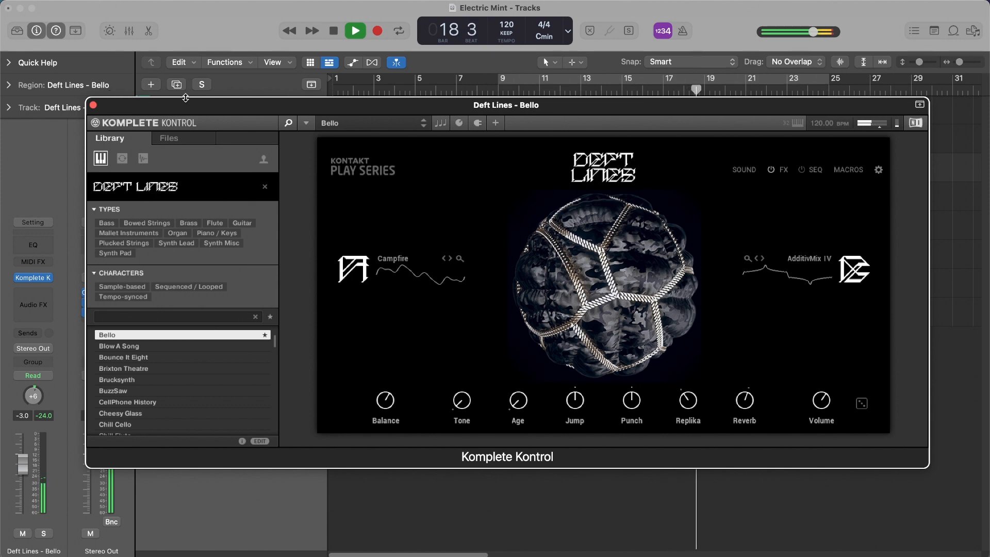
left_click(94, 105)
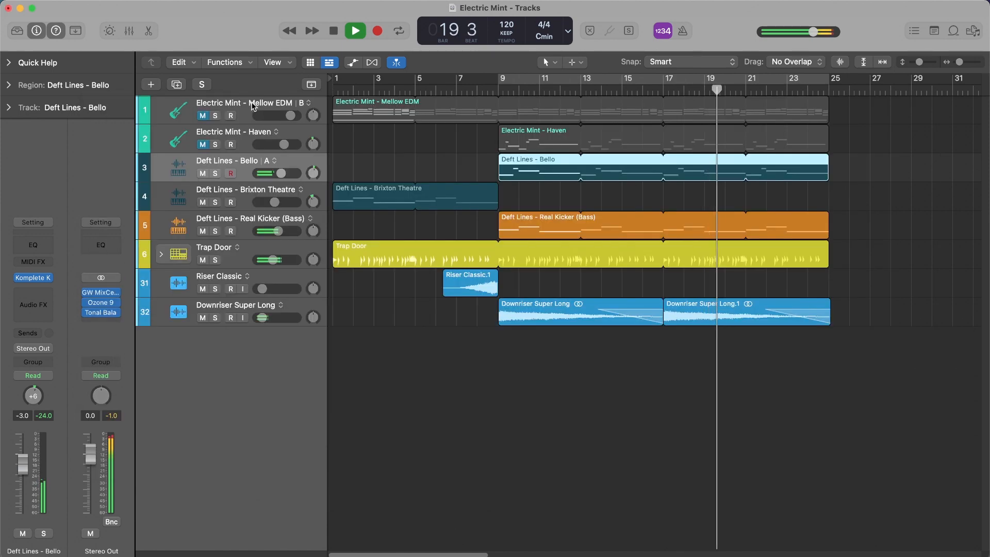
Step: Unmute the Haven melody and Mellow EDM rhythm guitar tracks, then stop playback at song end
left_click(203, 115)
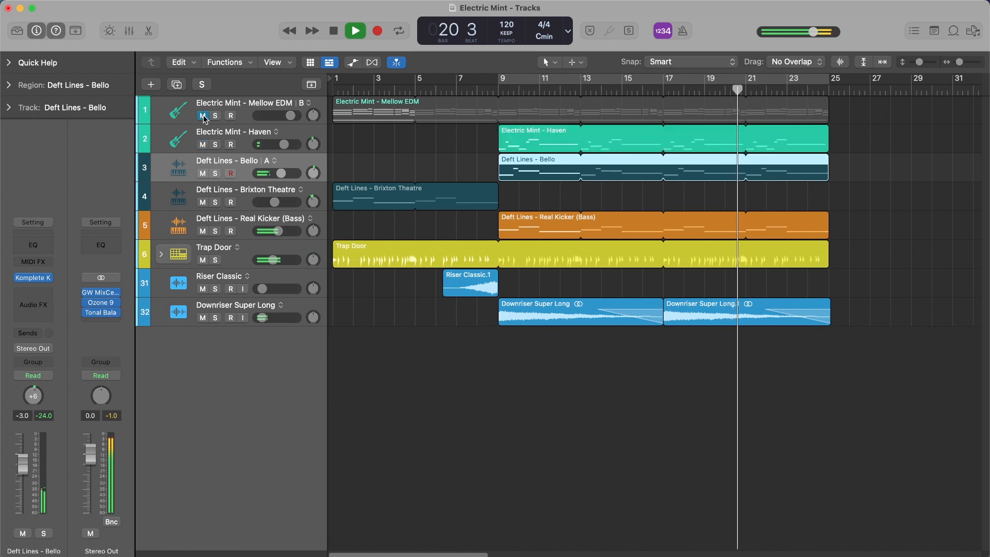
left_click(398, 30)
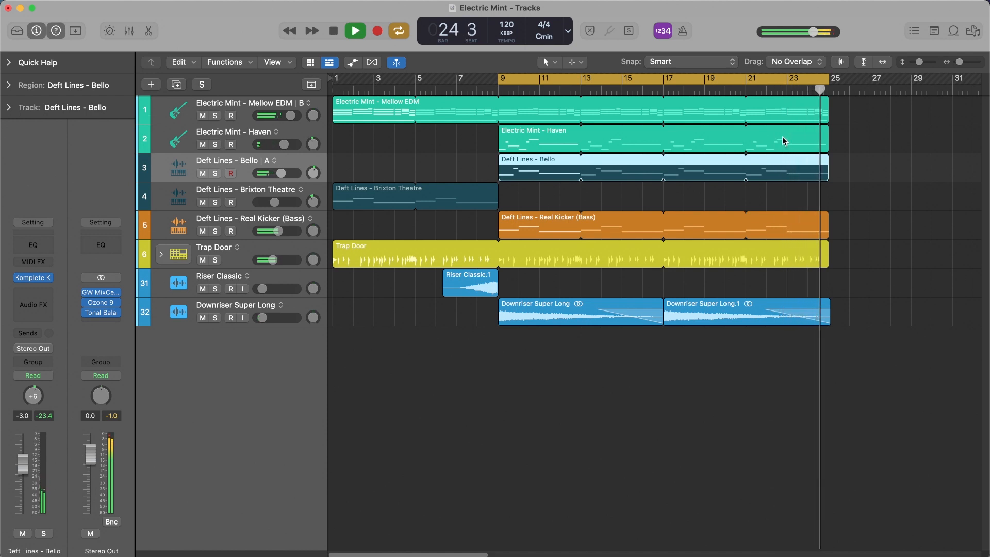
left_click(355, 29)
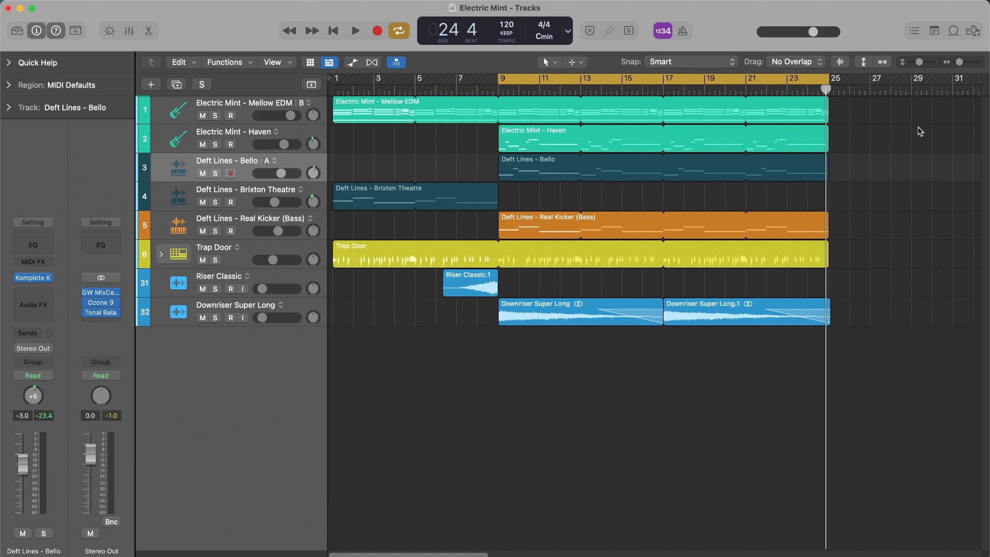
mouse_move(856, 198)
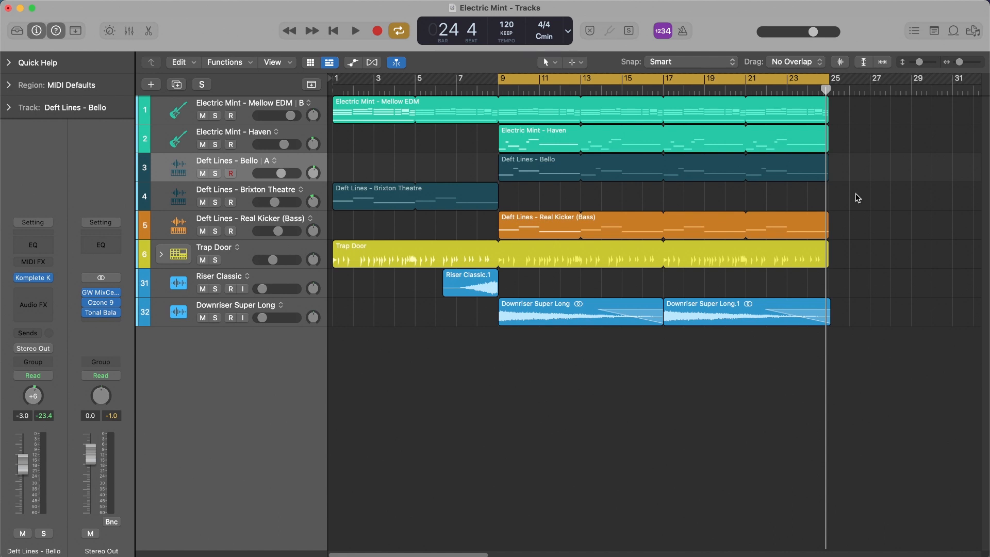
mouse_move(921, 131)
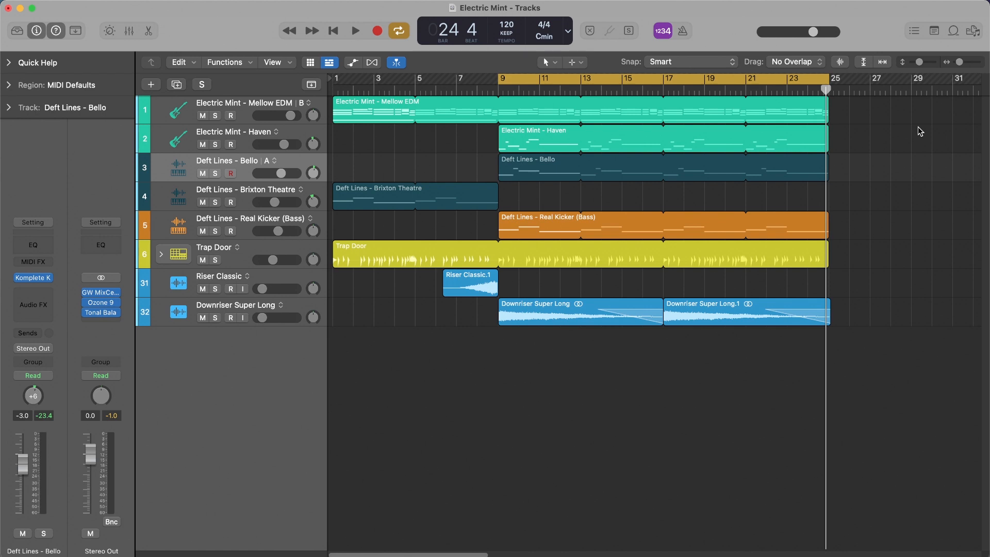
mouse_move(856, 198)
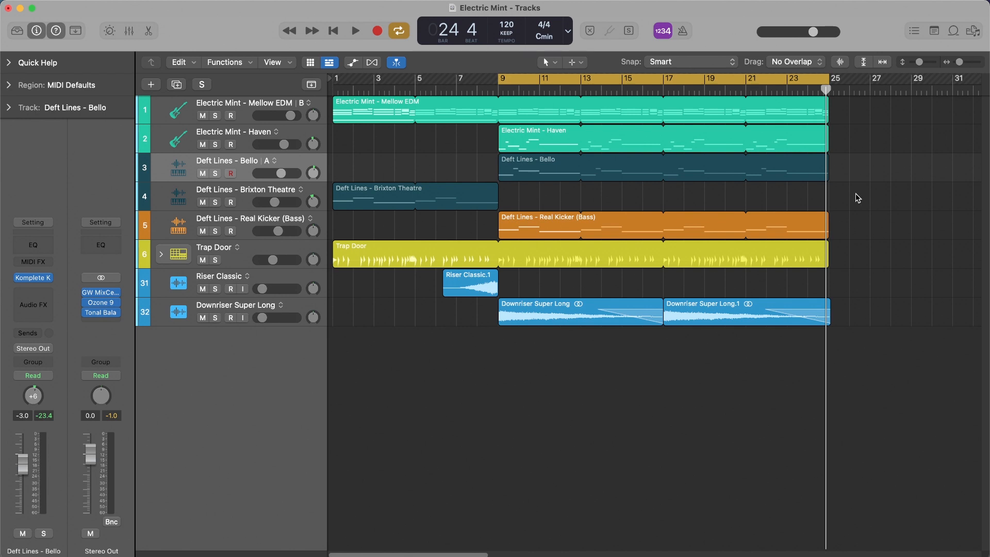